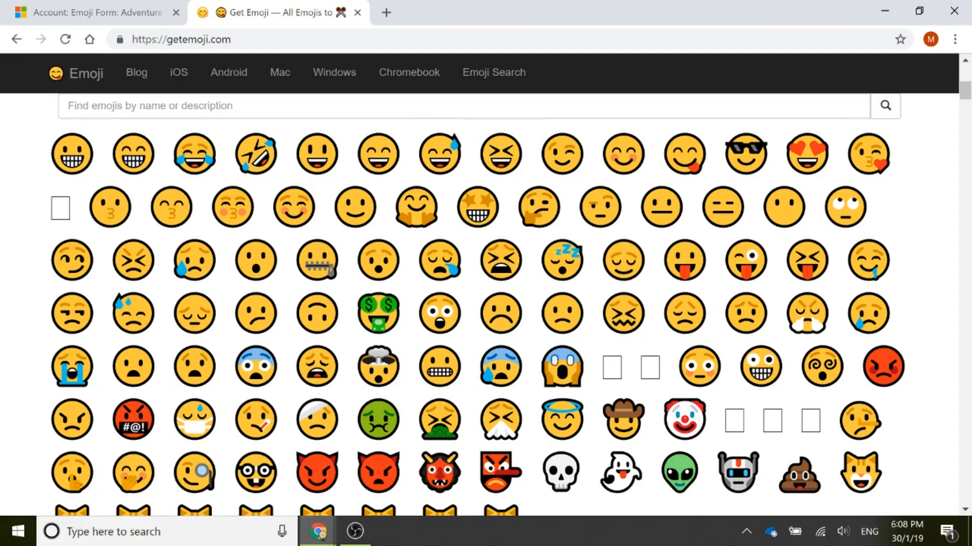
- From the Adventure Works account, go to Leads and bring up the Gabriele Cannata lead on the Emoji Form
left_click(93, 13)
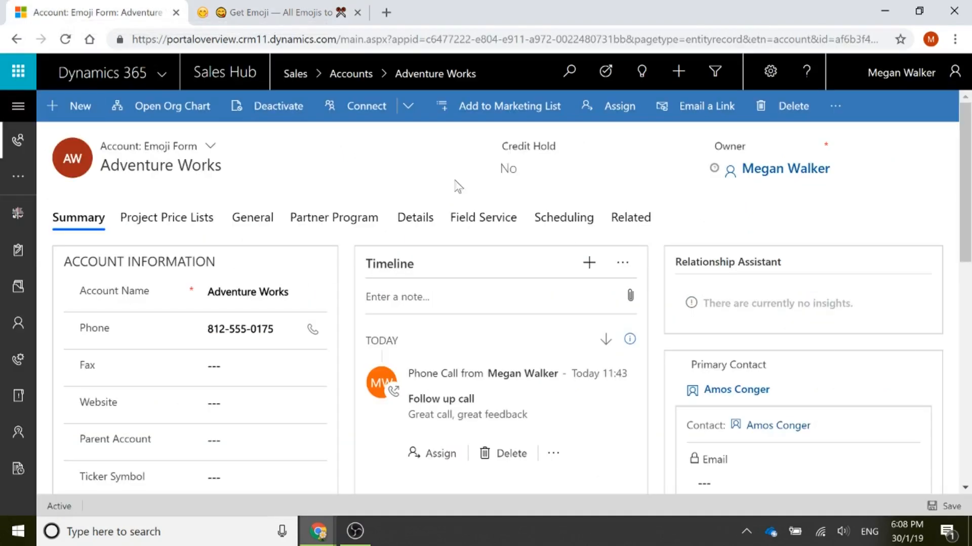
mouse_move(466, 165)
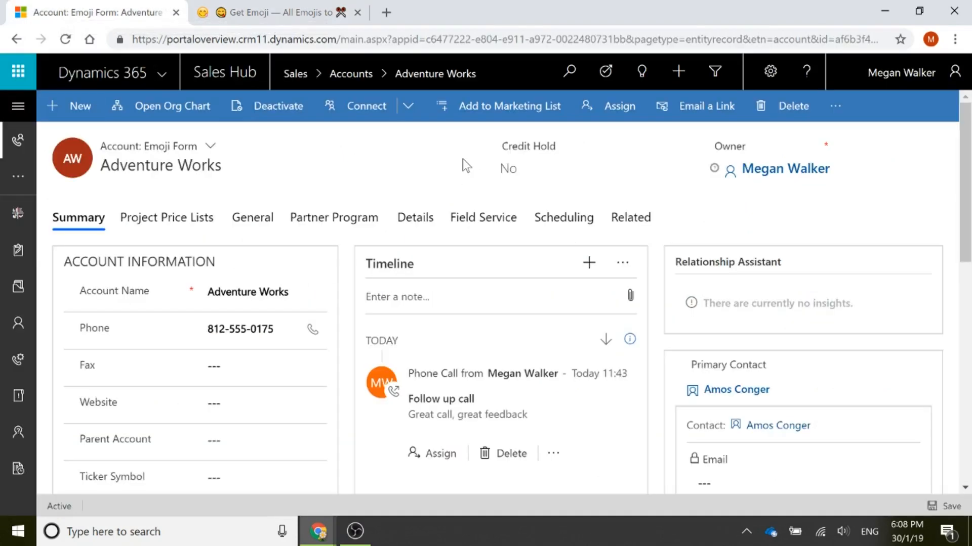
mouse_move(291, 186)
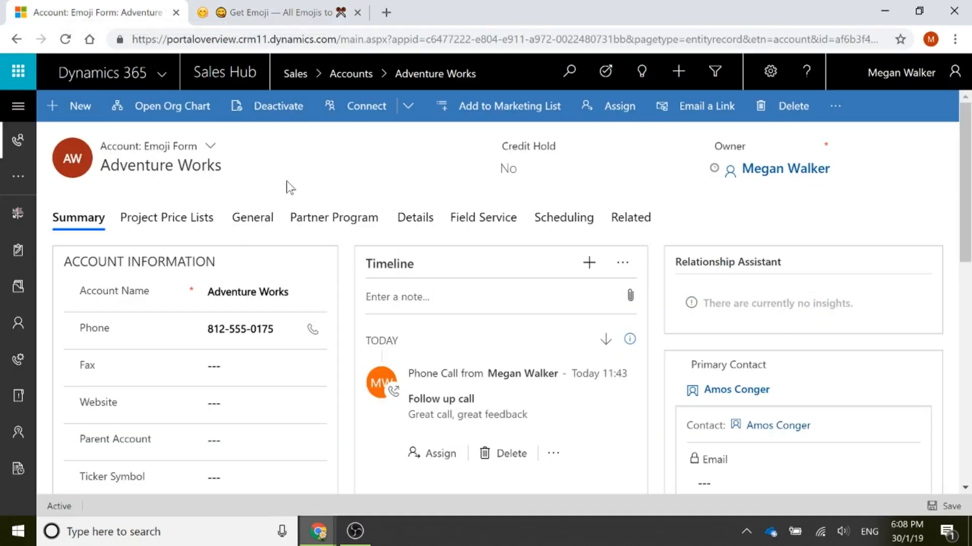
mouse_move(379, 188)
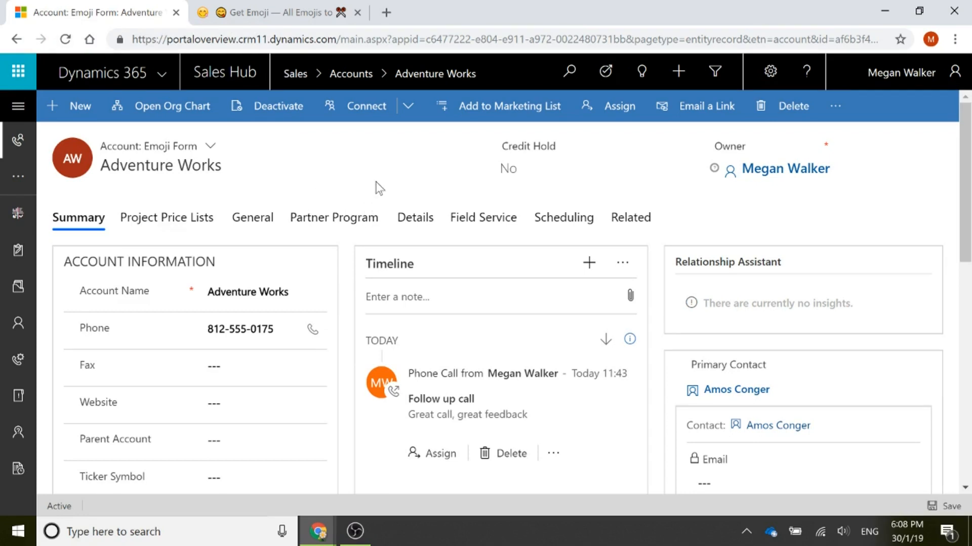
mouse_move(379, 187)
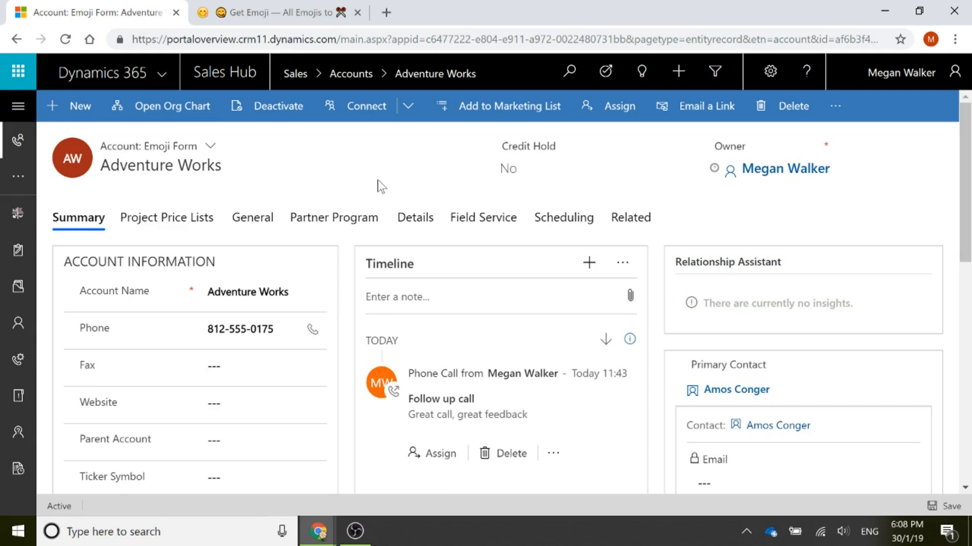
mouse_move(575, 189)
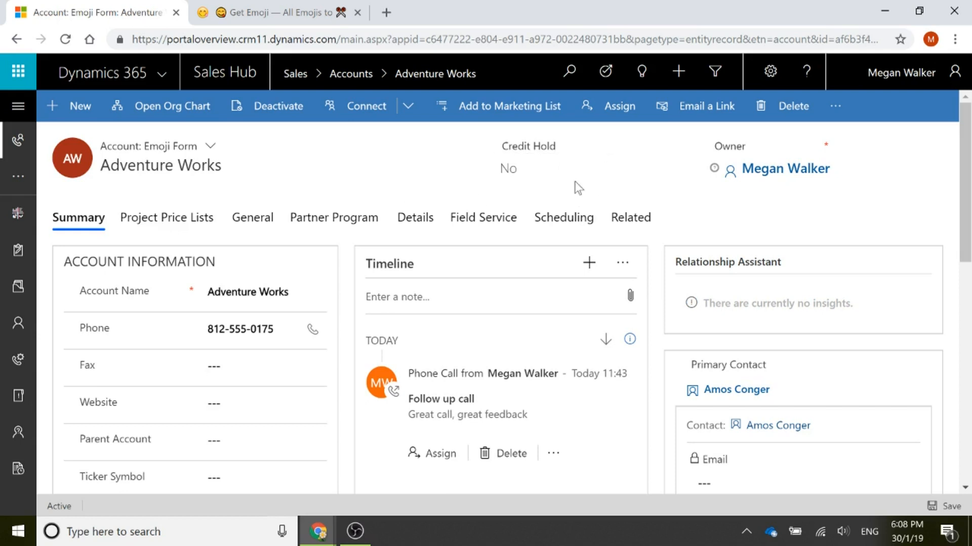
left_click(509, 169)
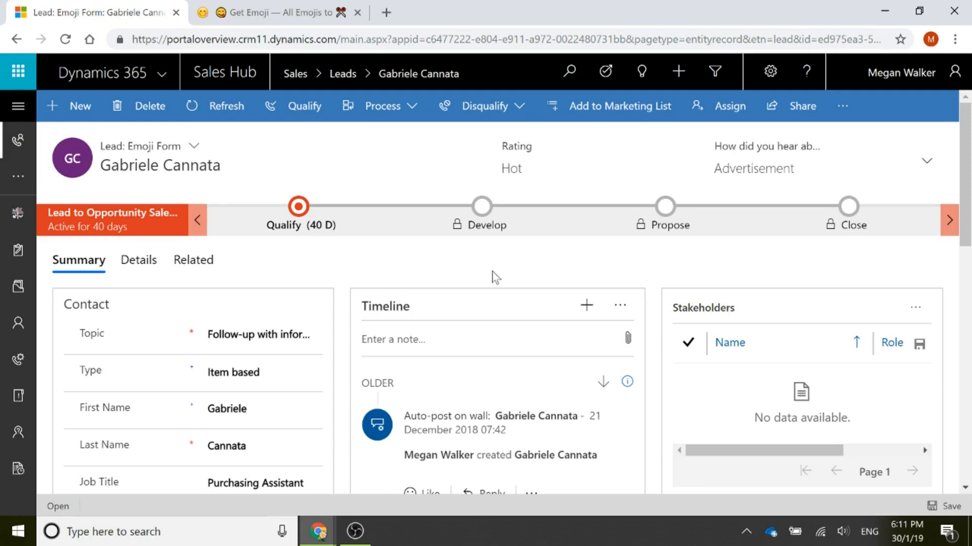
- Under Customize the System, reach the Lead entity's Fields and start a blank new field
left_click(576, 167)
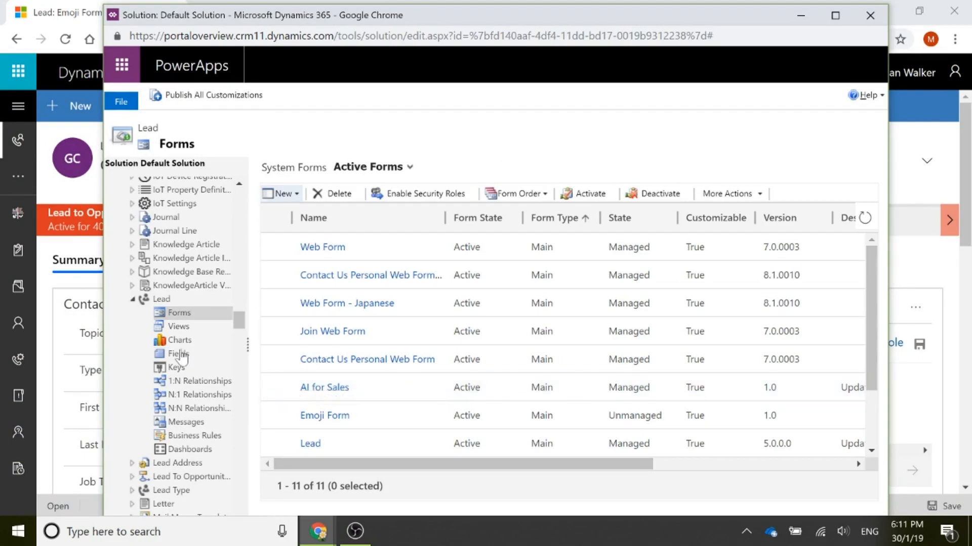
left_click(178, 353)
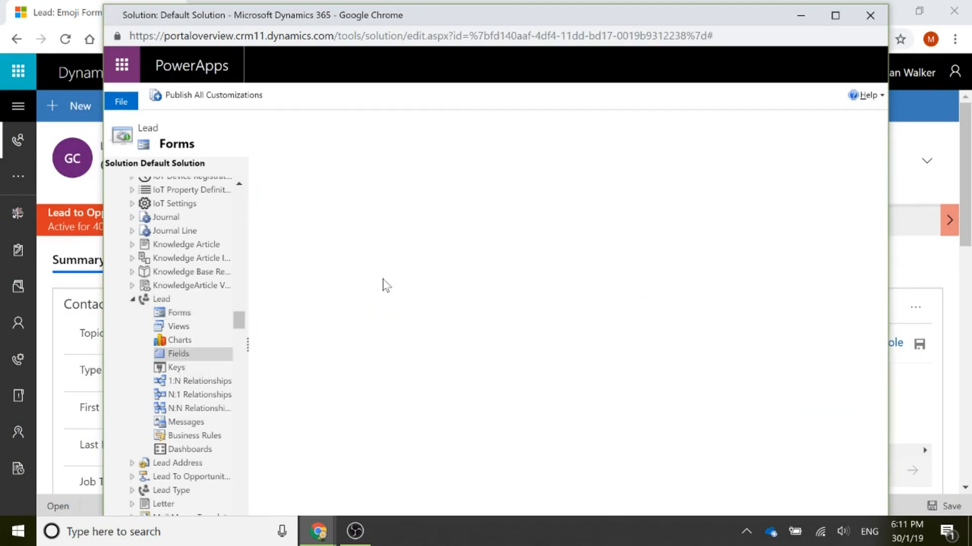
left_click(178, 353)
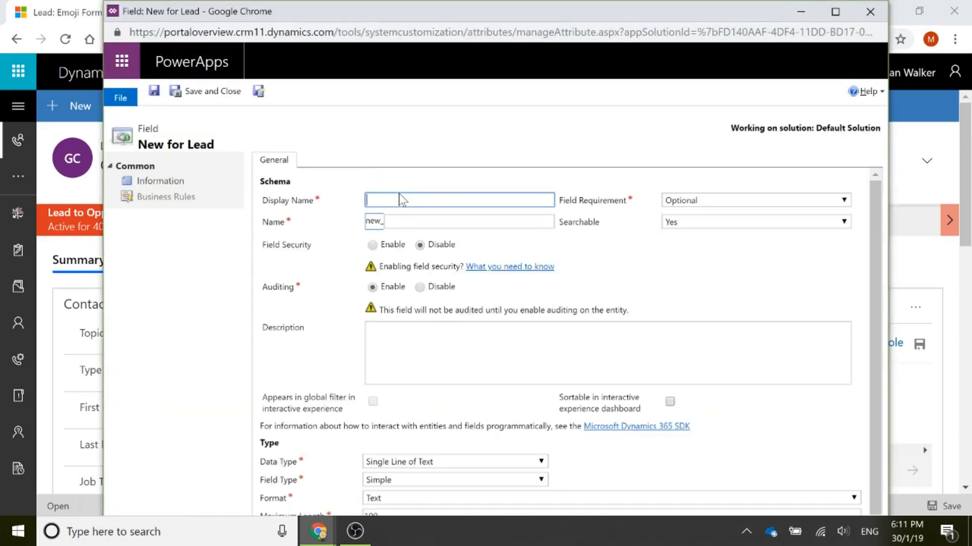
- Name the field 'Emoji Ra...' and set its data type to Option Set
left_click(459, 199)
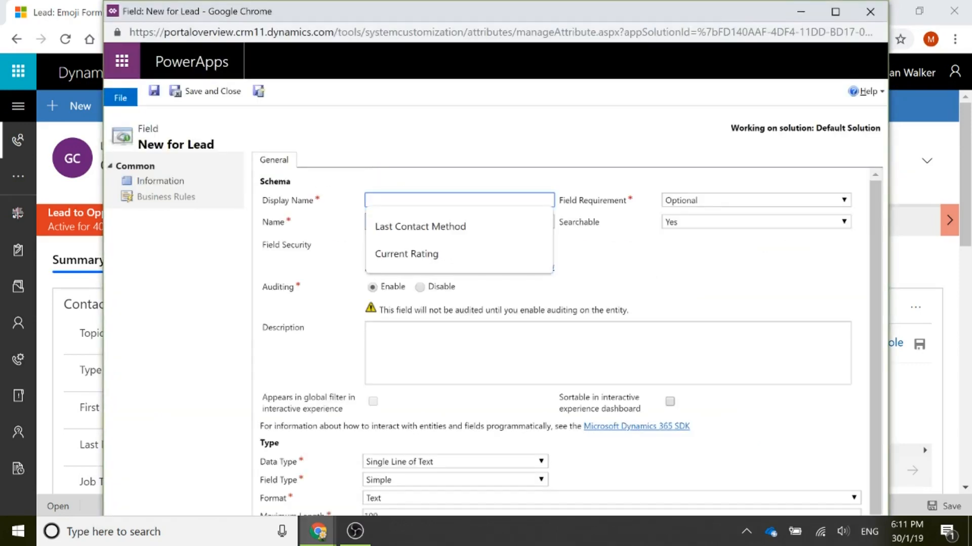
type("Emoji Ra")
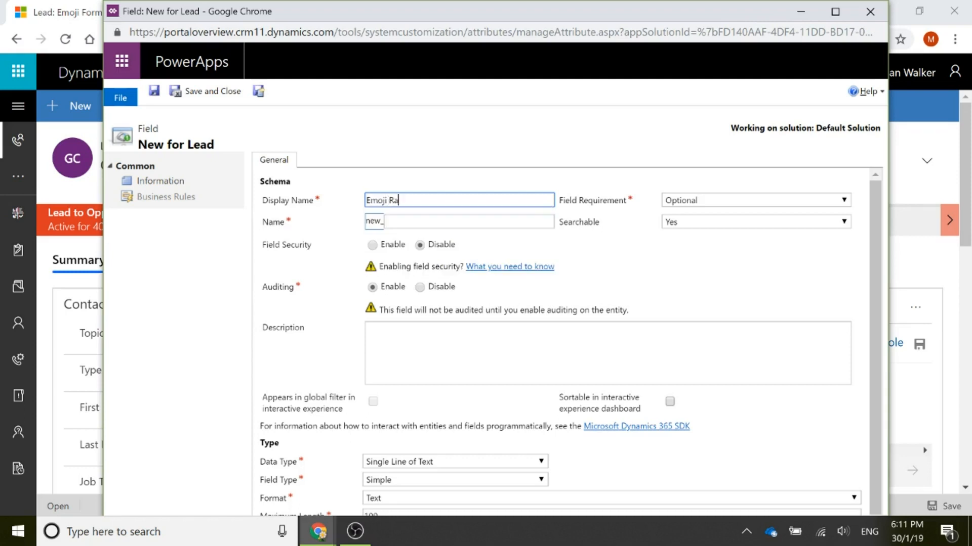
left_click(607, 353)
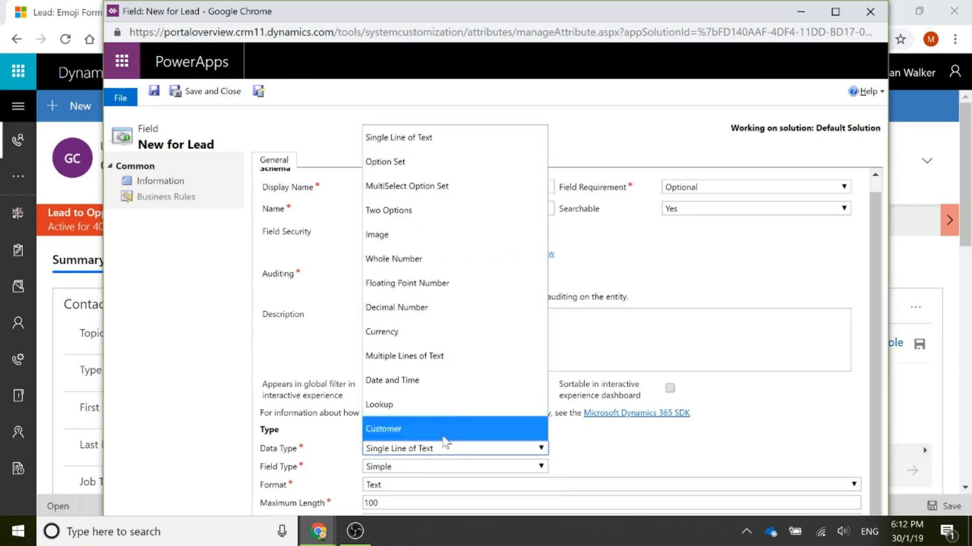
left_click(385, 162)
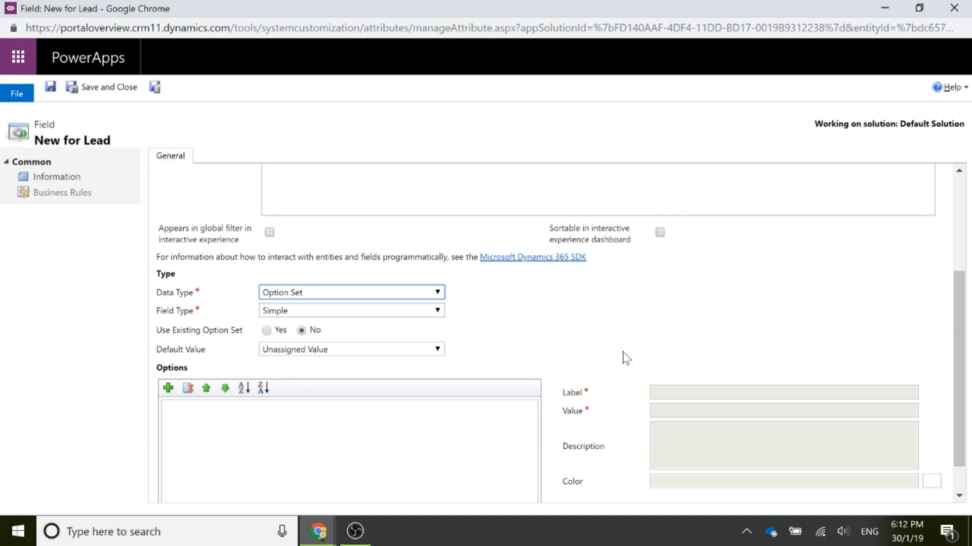
- Add placeholder Item options to the new option set
scroll("down", 3)
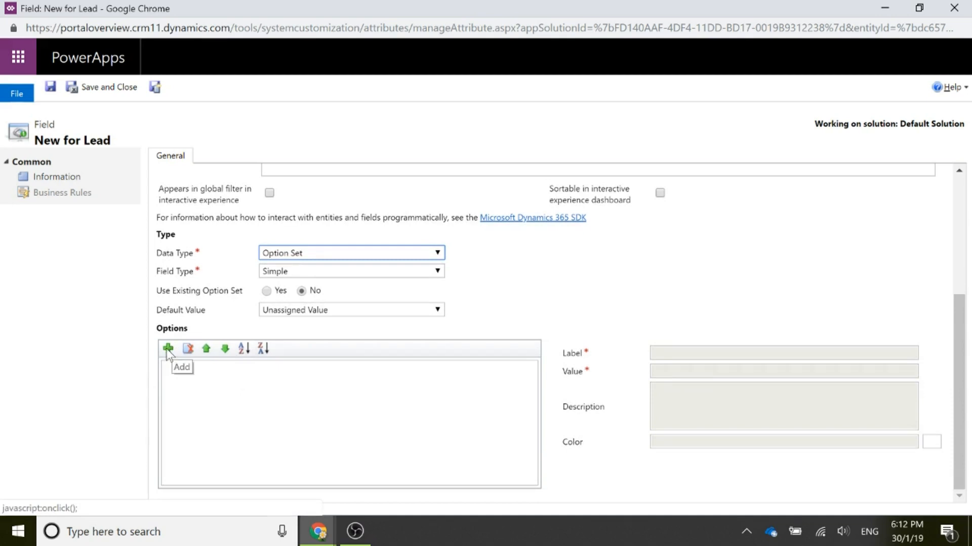
left_click(167, 348)
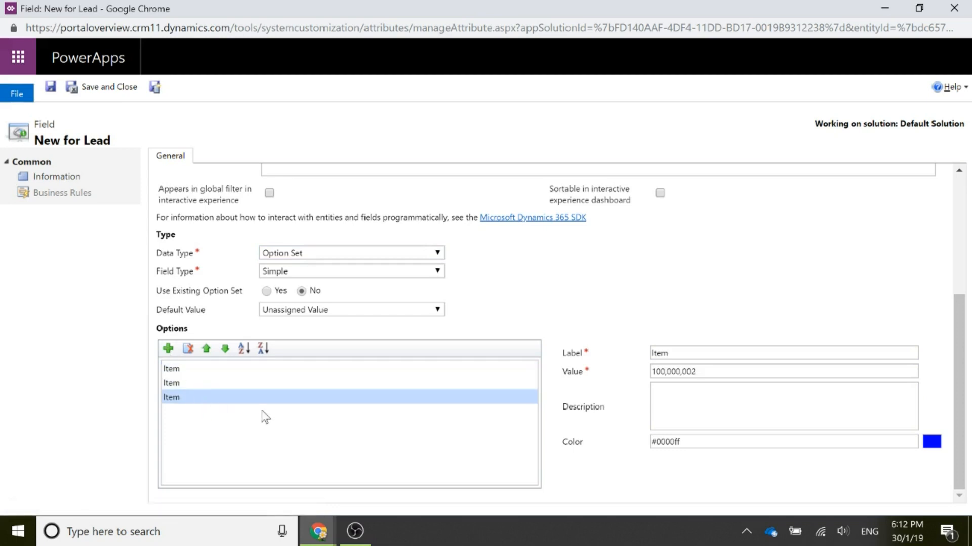
left_click(171, 369)
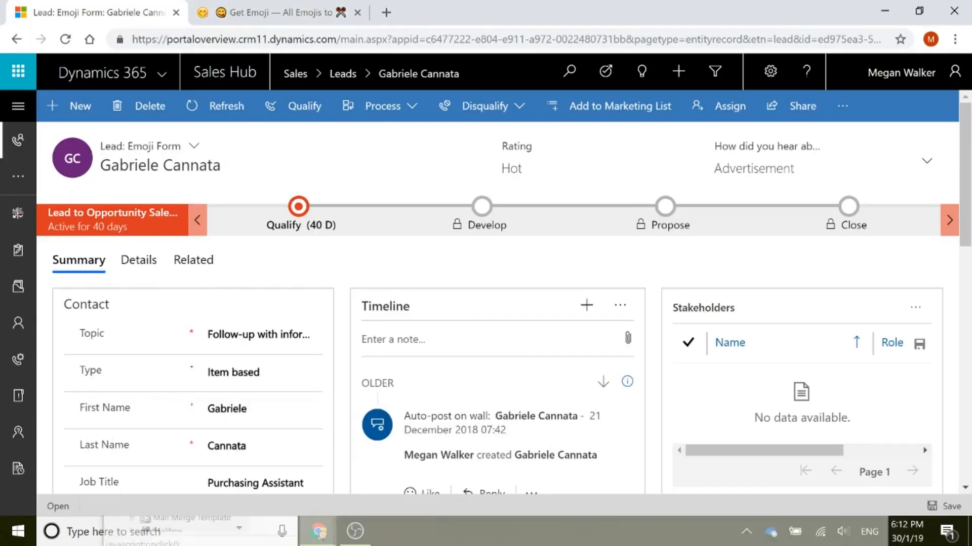
- Search Emojipedia for 'cold' and bring up the Snowflake emoji page with its copyable emoji
left_click(278, 12)
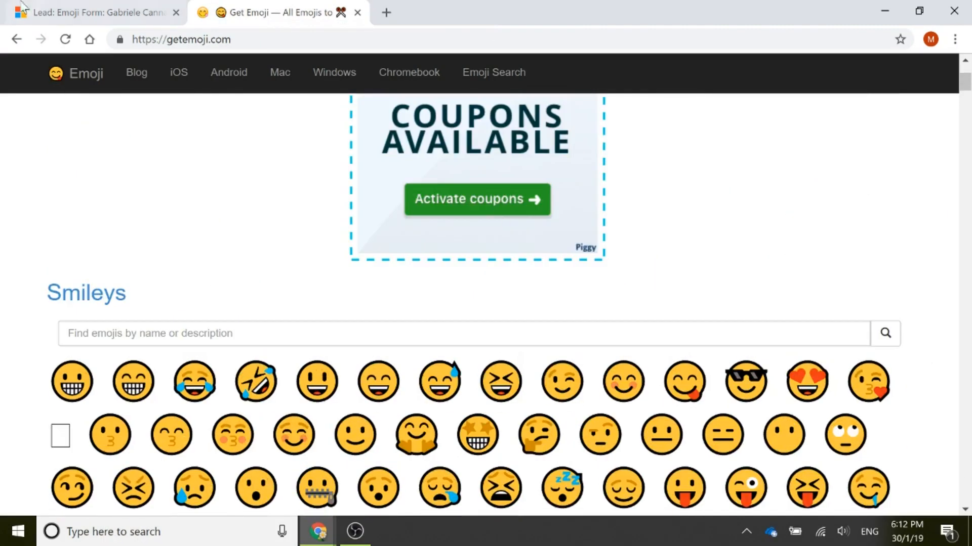
left_click(181, 39)
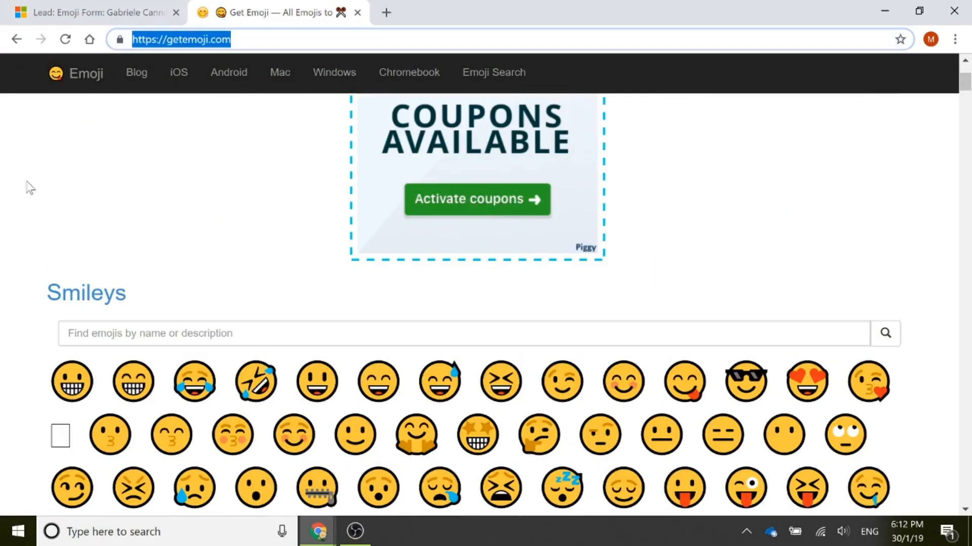
left_click(434, 333)
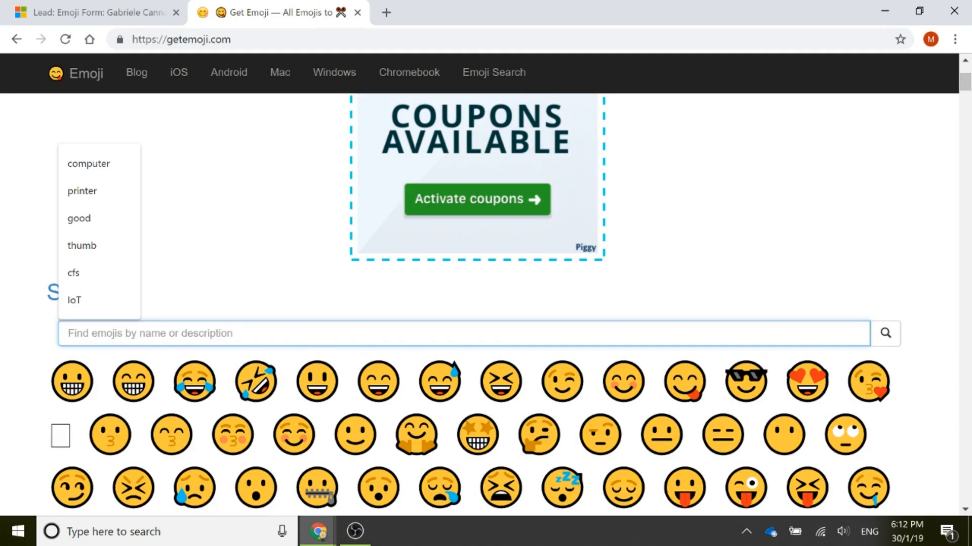
type("cold")
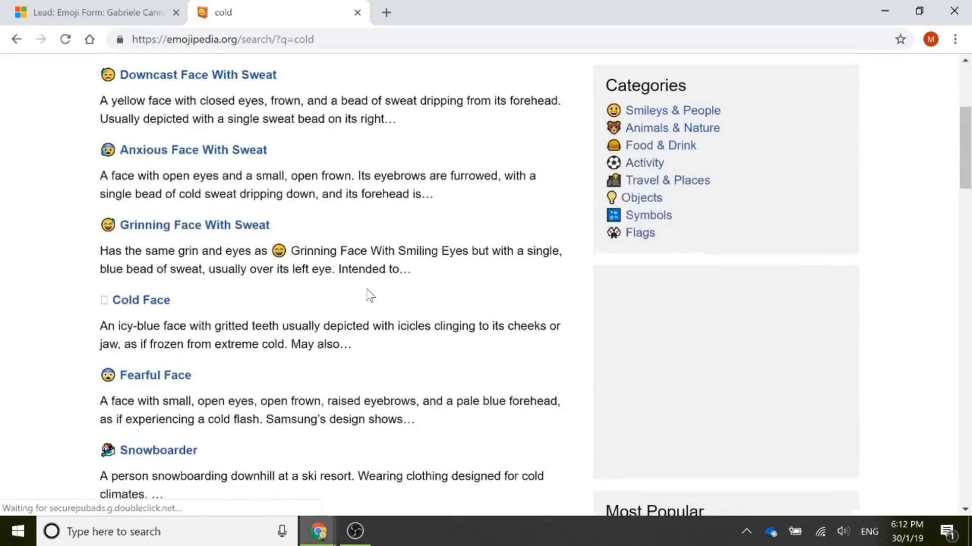
scroll("down", 3)
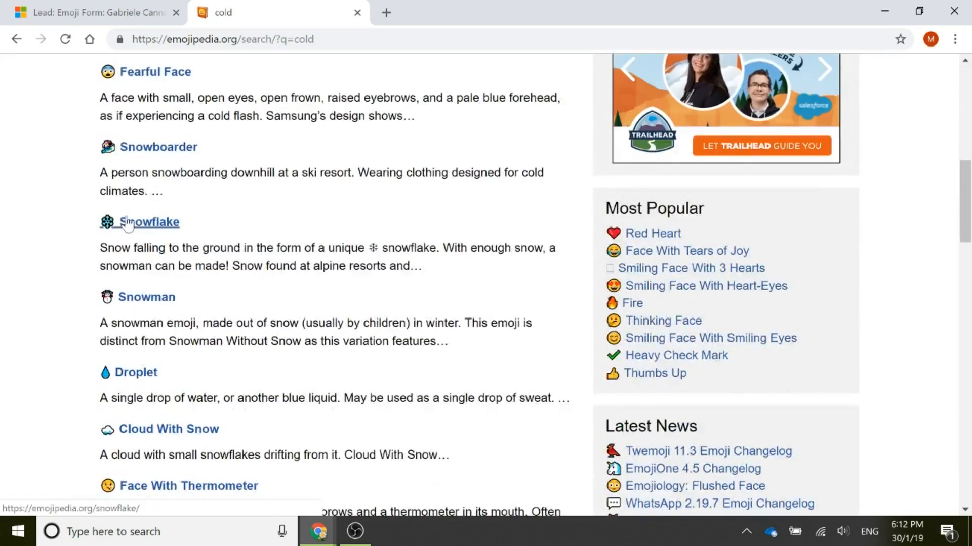
left_click(150, 221)
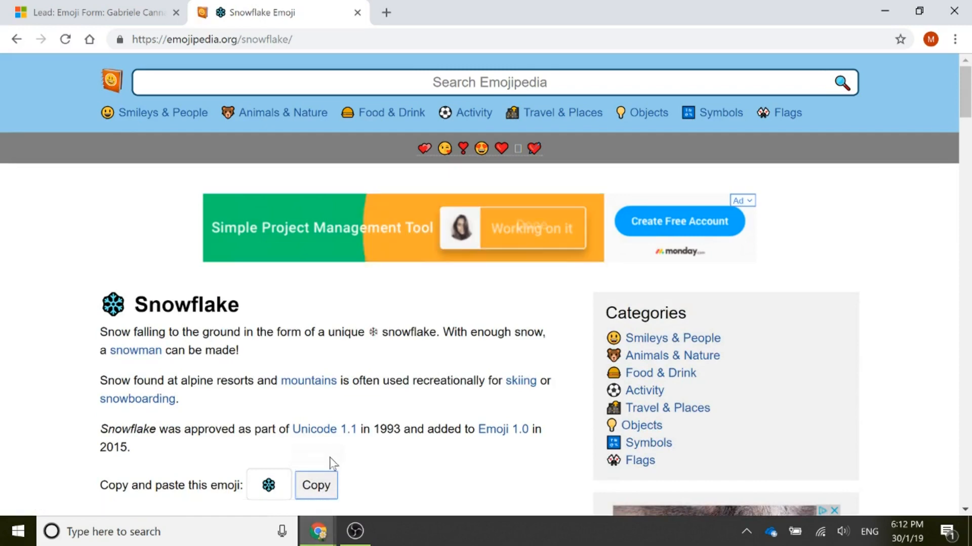
scroll("down", 3)
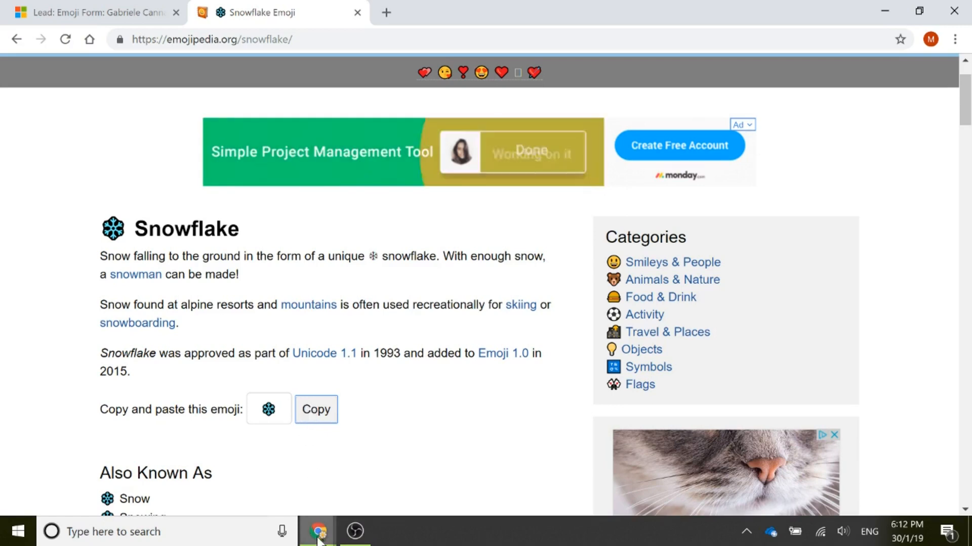
- Back in the field settings, select the third option to label it with the snowflake emoji
left_click(317, 532)
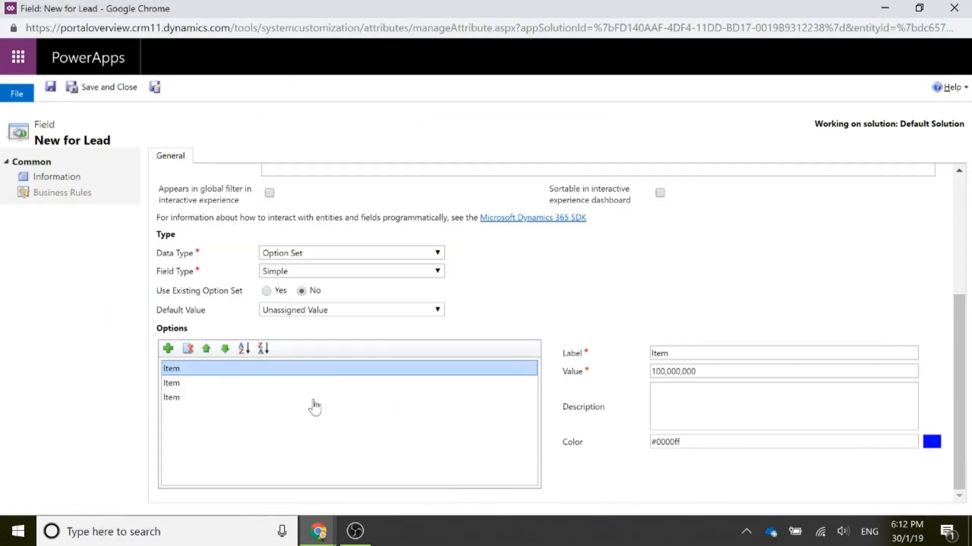
left_click(172, 397)
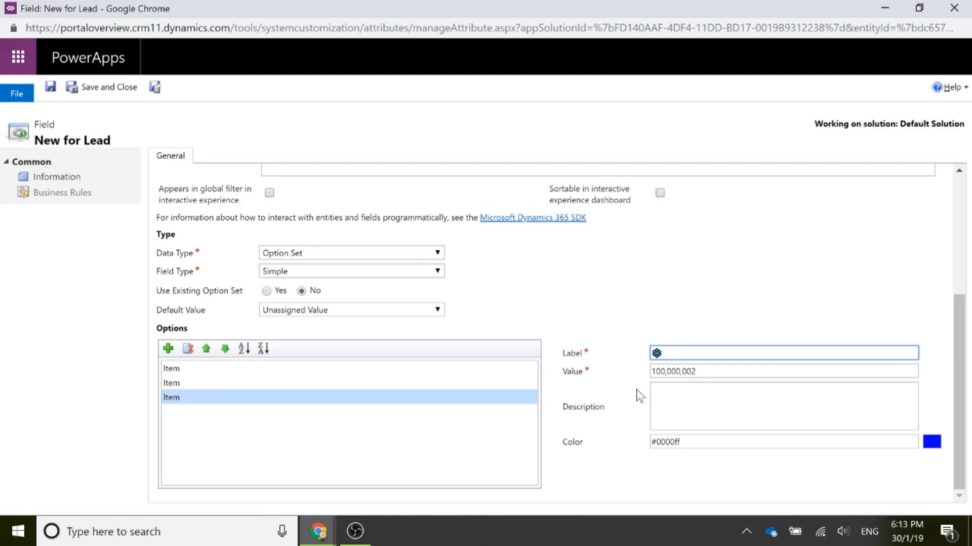
mouse_move(296, 388)
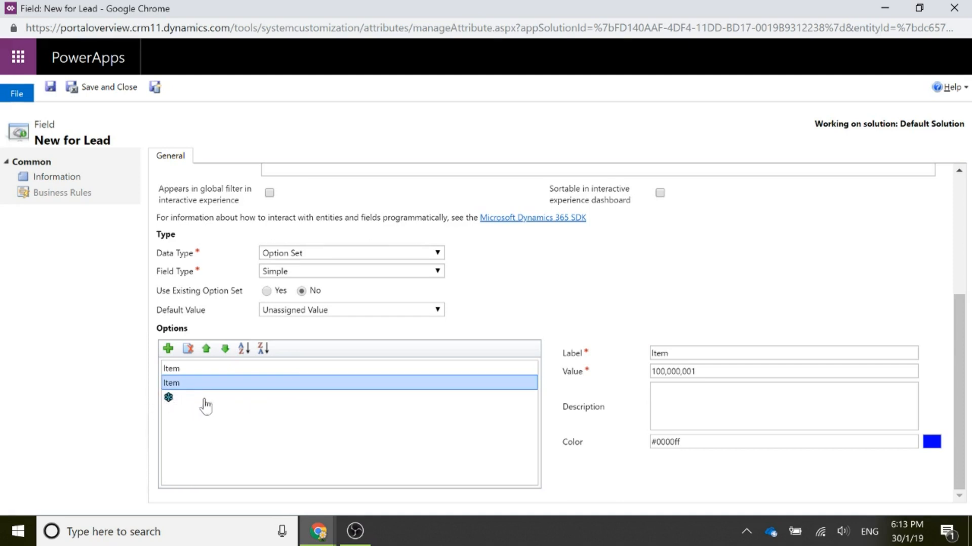
mouse_move(318, 532)
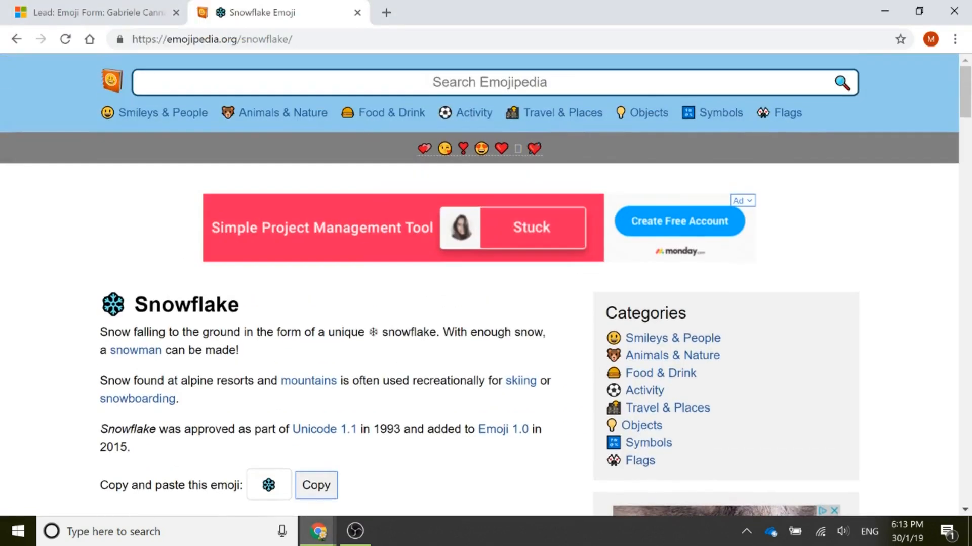
- Look up the Sun emoji on Emojipedia, then search for 'fire'
left_click(489, 82)
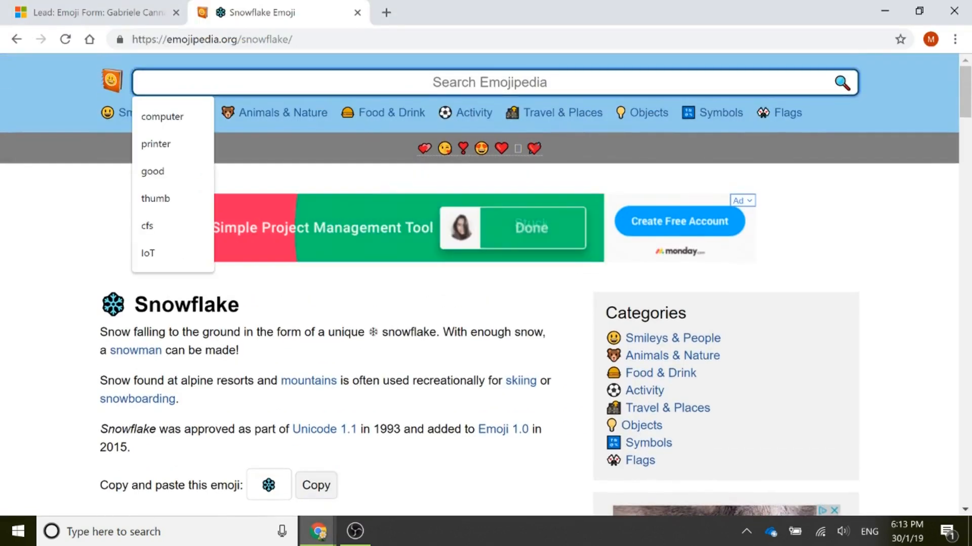
type("sun")
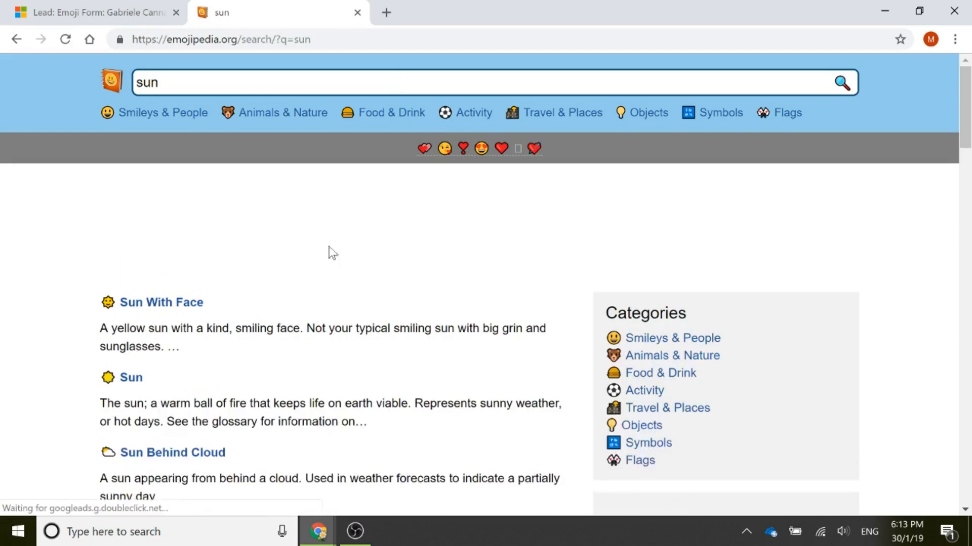
left_click(130, 377)
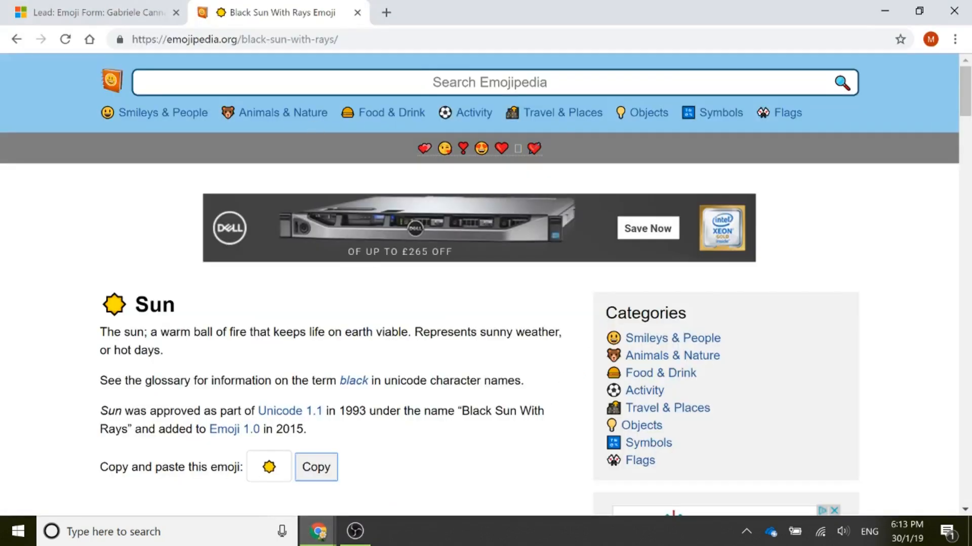
type("fire")
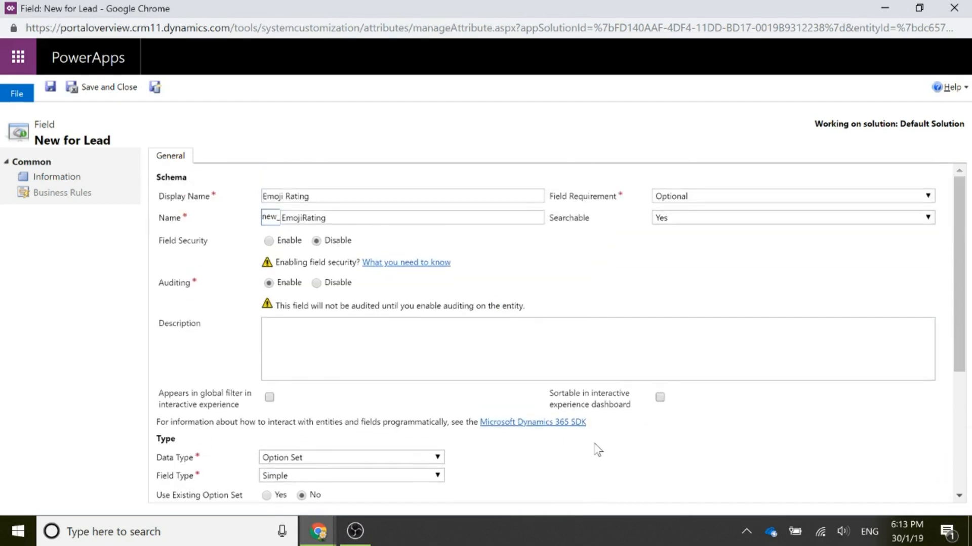
- Open the Lead entity's Emoji Form from Active Forms in the form editor
scroll("down", 3)
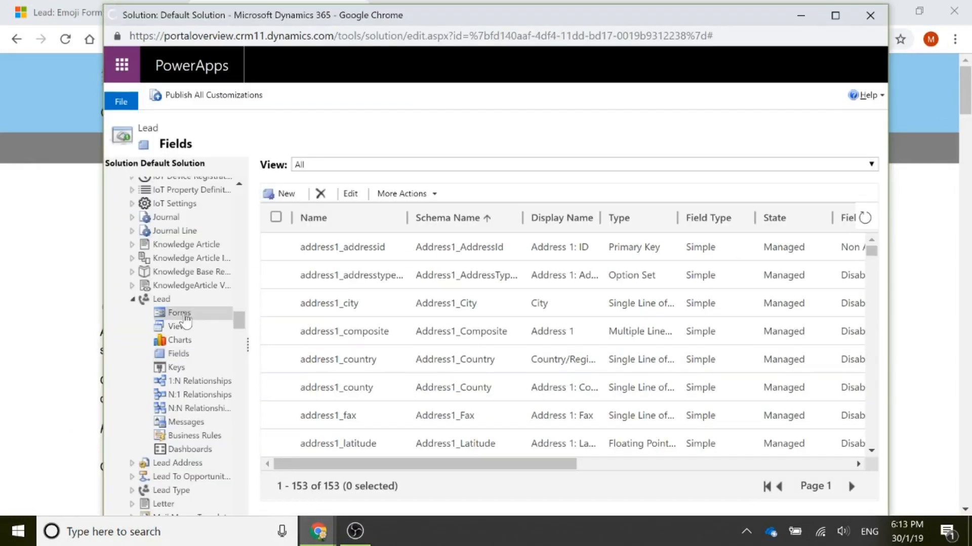
left_click(178, 313)
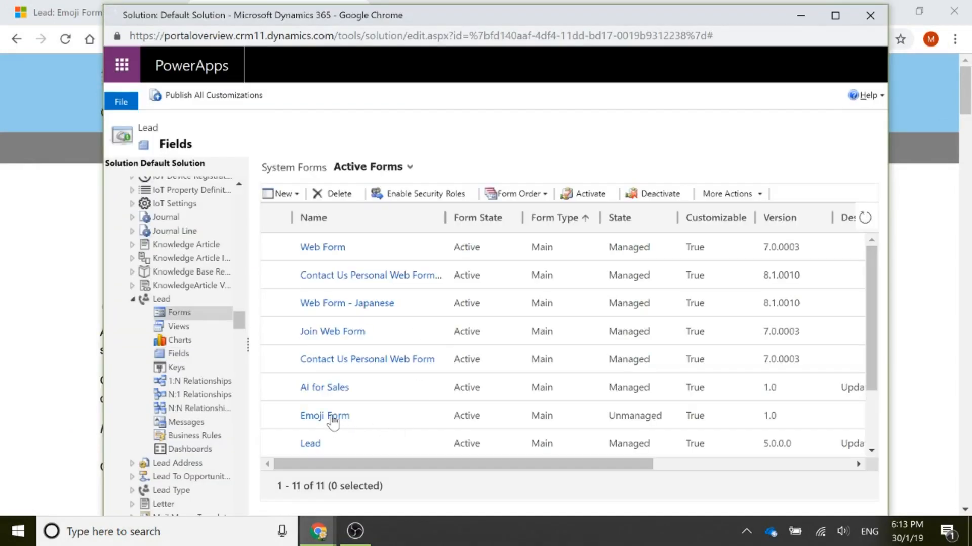
left_click(325, 415)
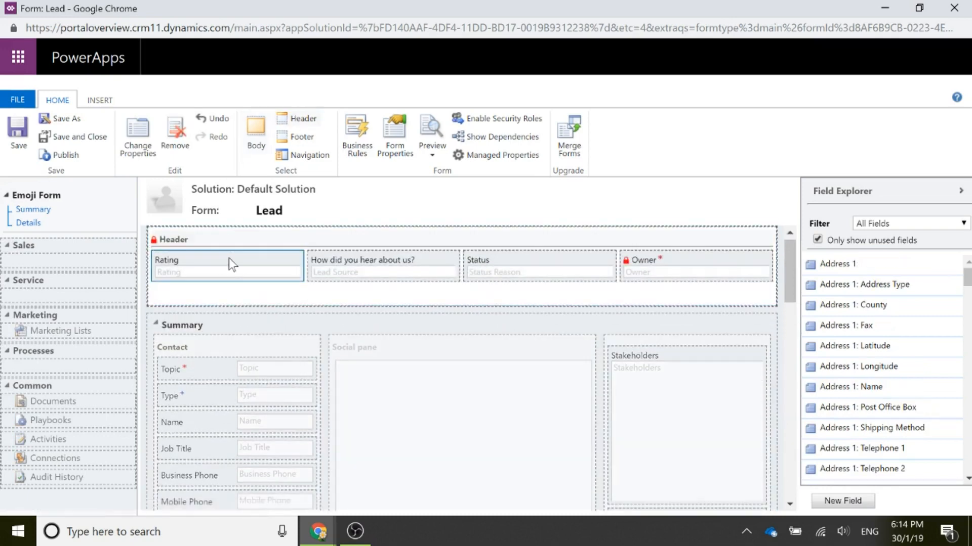
- Replace Rating in the form header with Emoji Rating and save the form
left_click(175, 132)
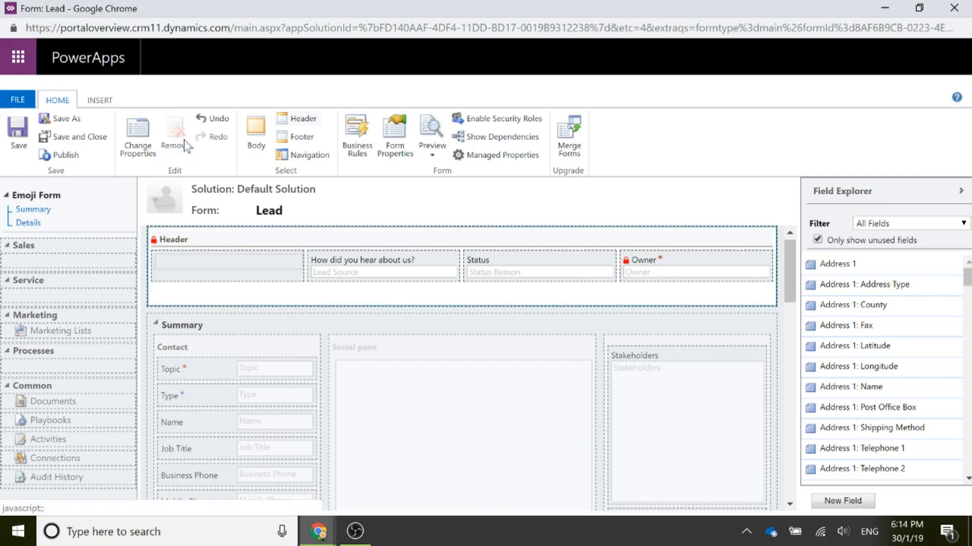
scroll("down", 3)
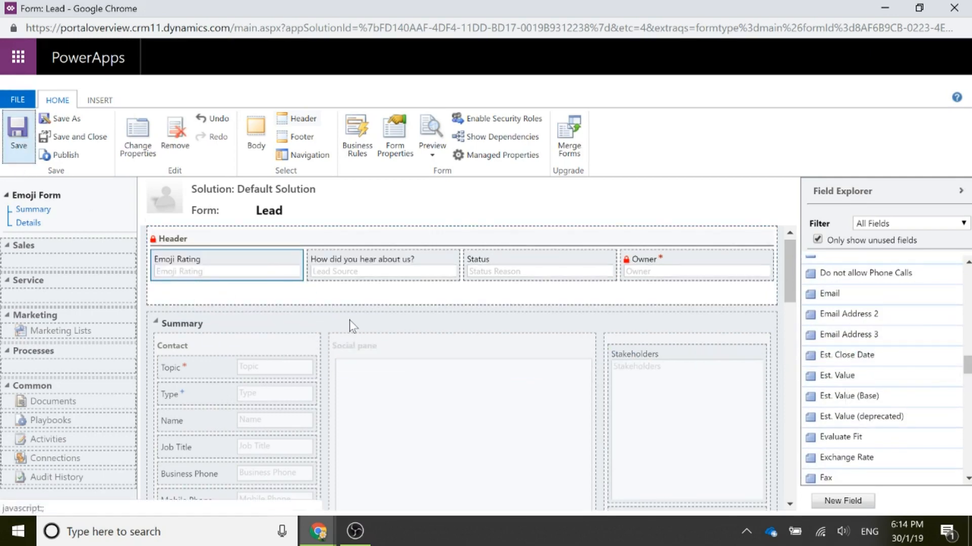
left_click(65, 154)
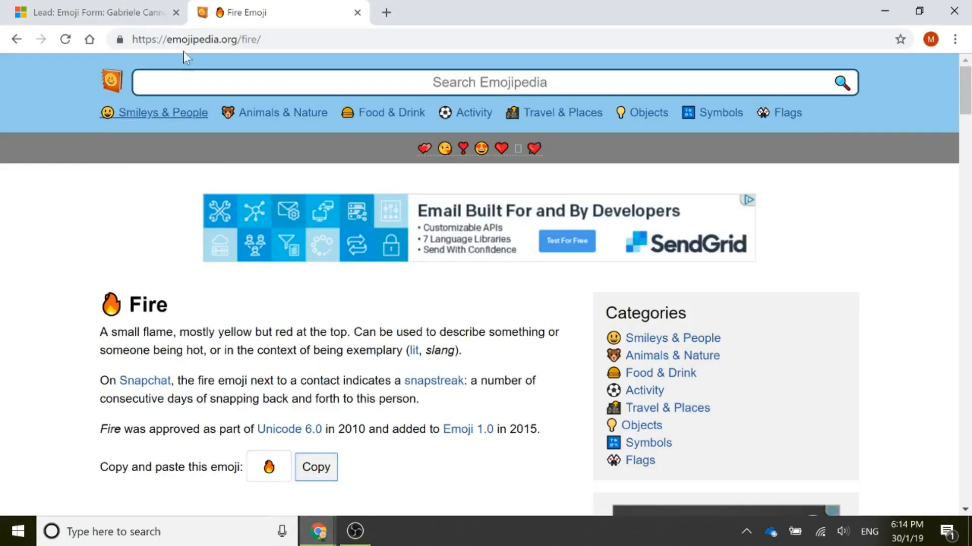
left_click(93, 12)
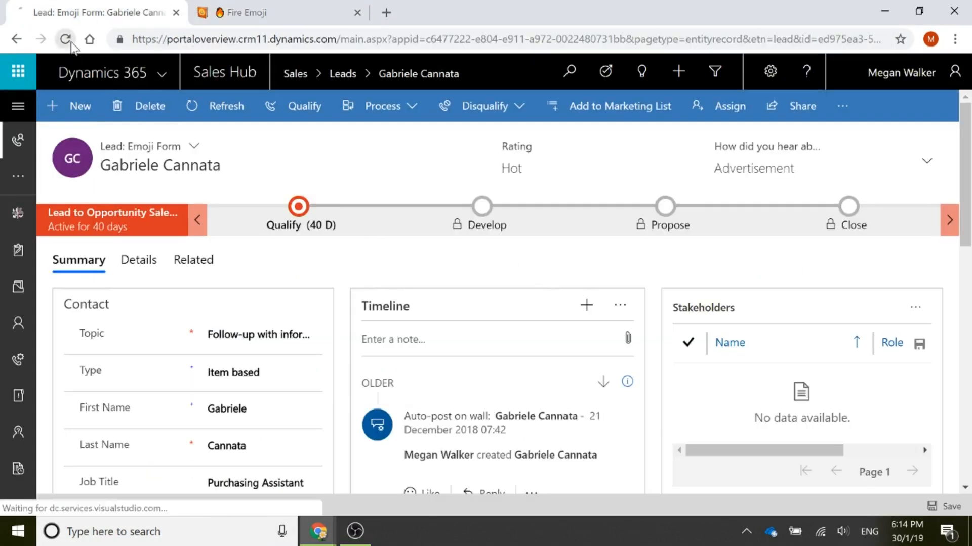
- Reload the lead, set Emoji Rating to the fire emoji and save the record
left_click(66, 40)
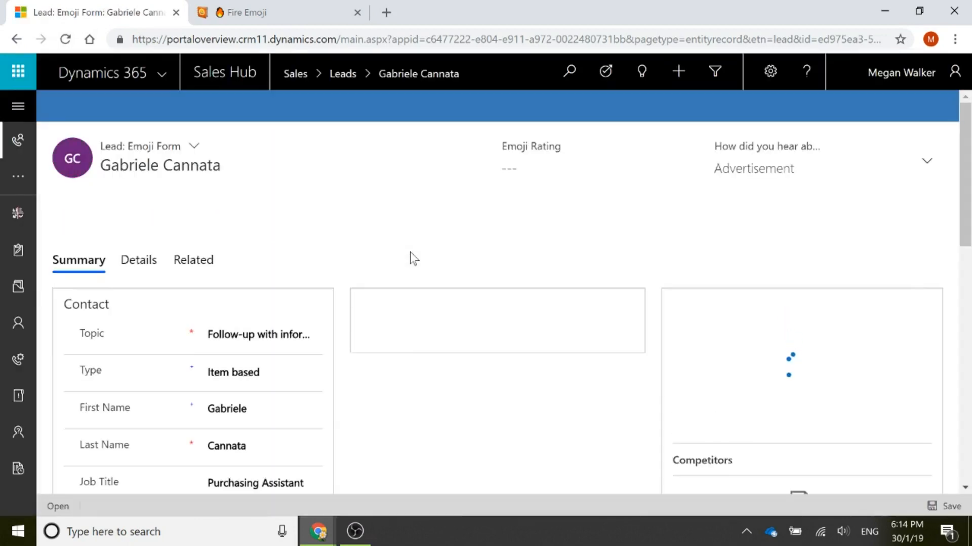
left_click(576, 168)
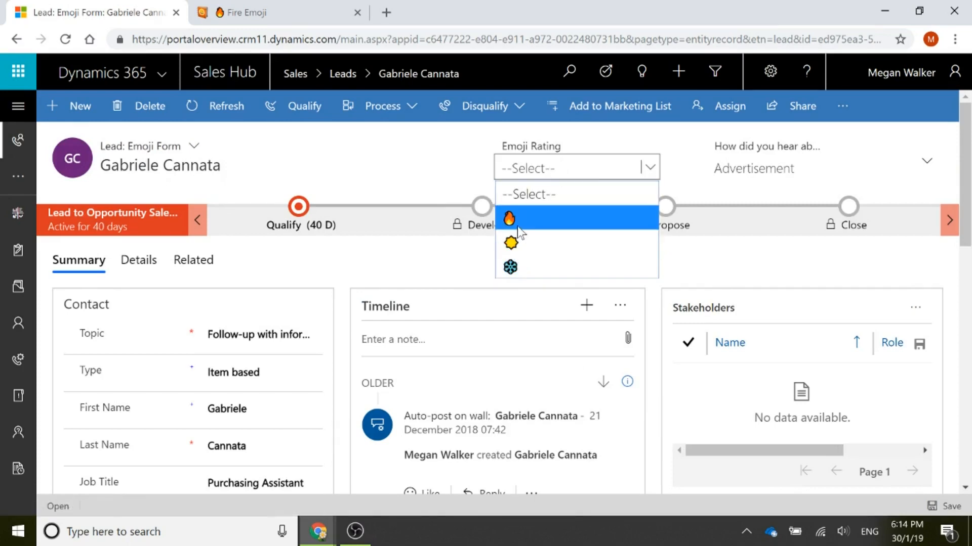
mouse_move(519, 242)
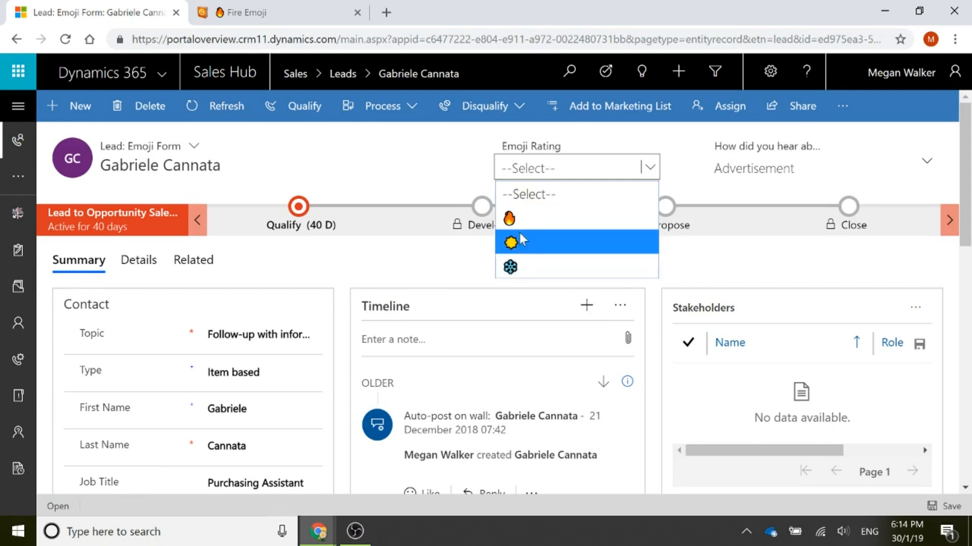
left_click(509, 219)
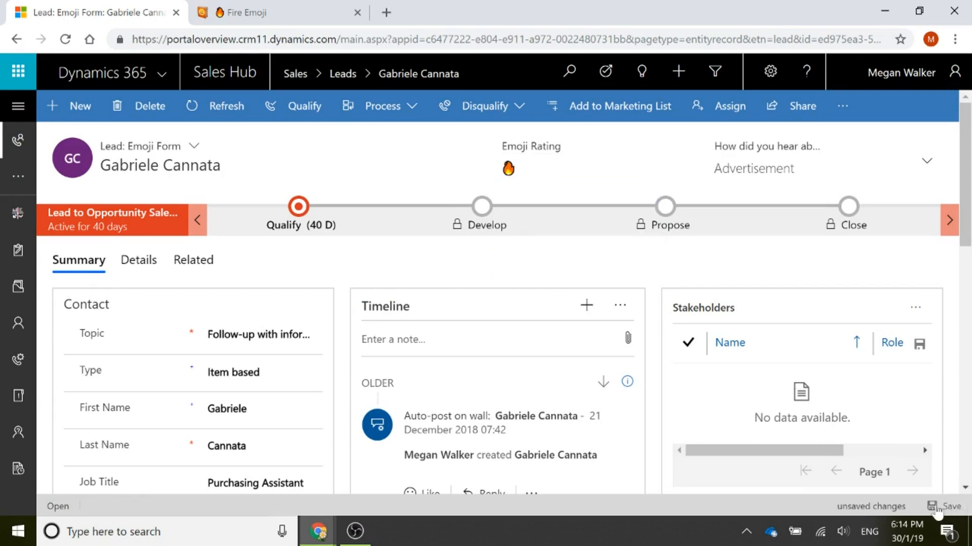
left_click(937, 507)
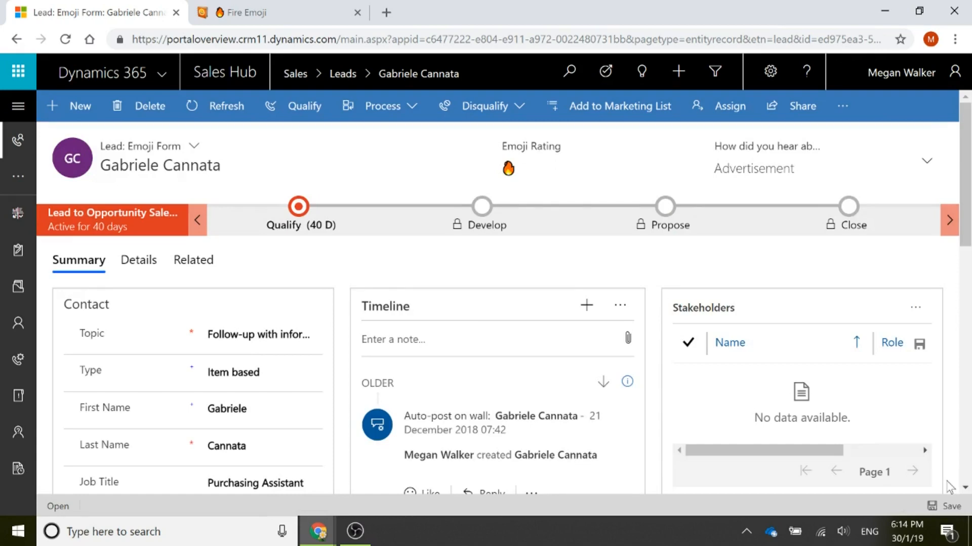
mouse_move(897, 469)
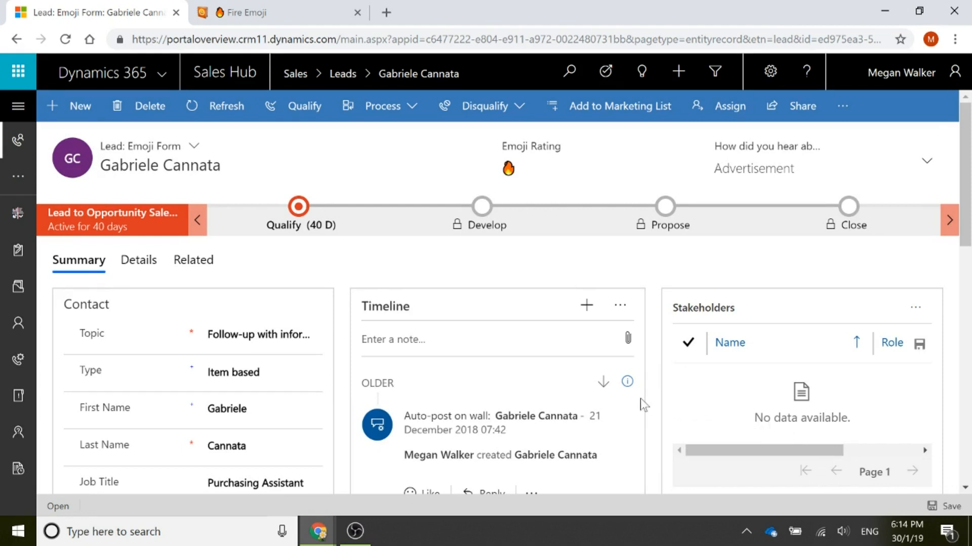
mouse_move(583, 540)
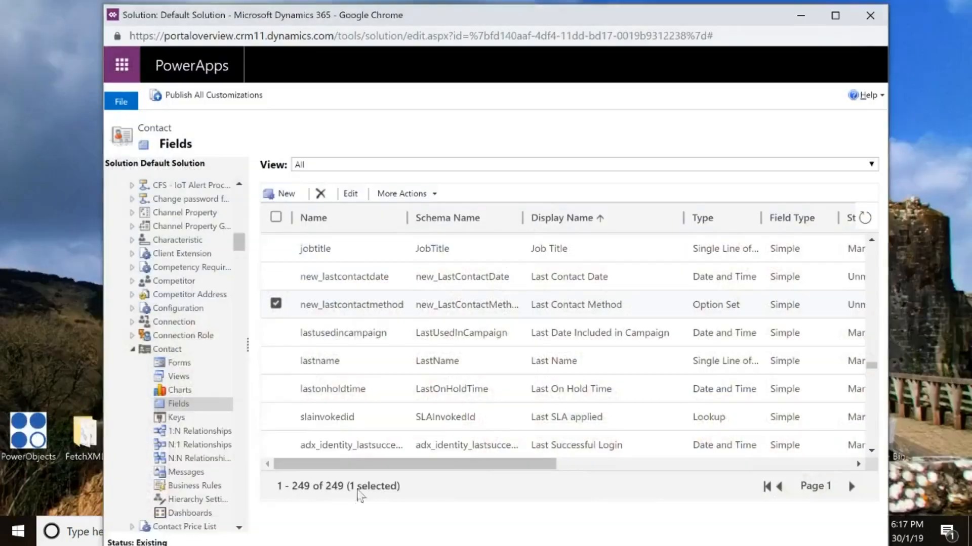
- Review the new_lastcontactmethod field's option set and inspect its phone emoji option
double_click(351, 304)
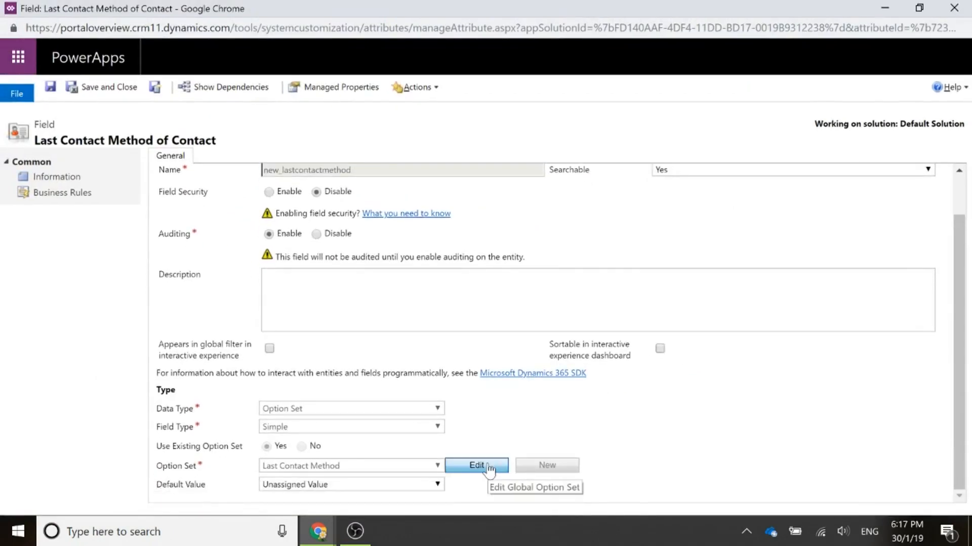
left_click(476, 466)
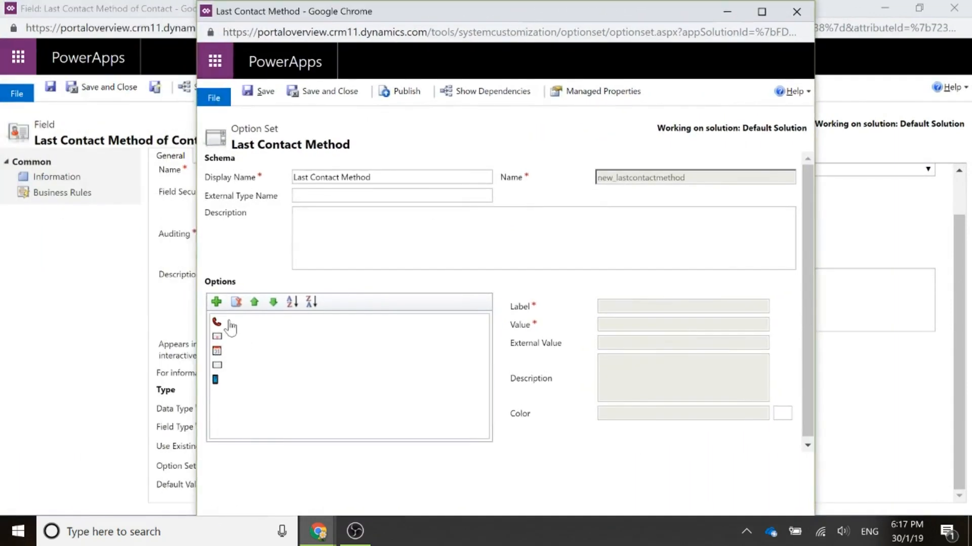
left_click(223, 322)
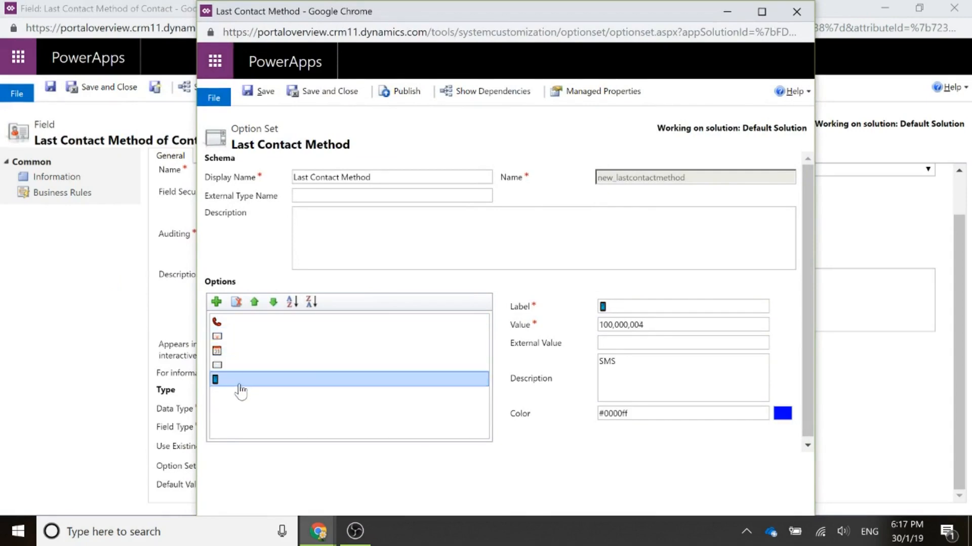
mouse_move(623, 441)
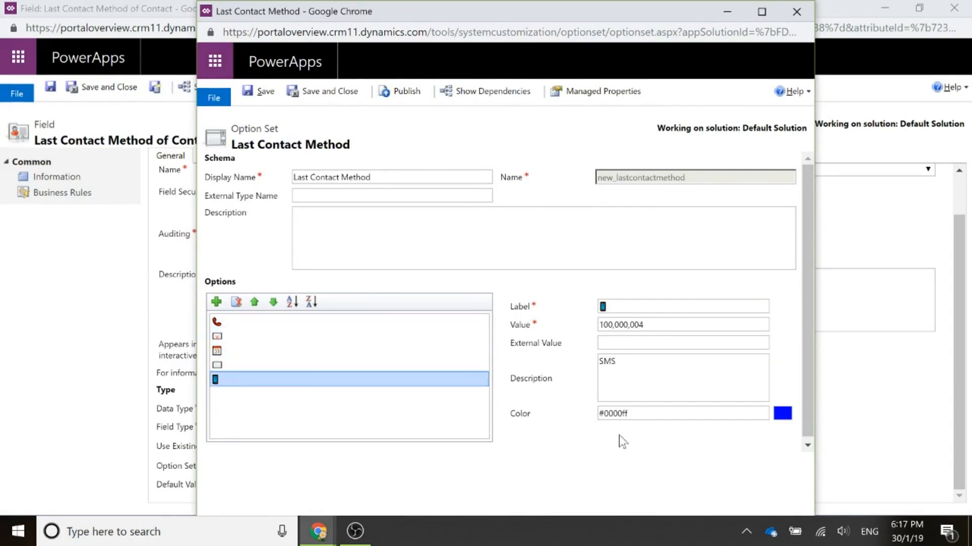
left_click(796, 11)
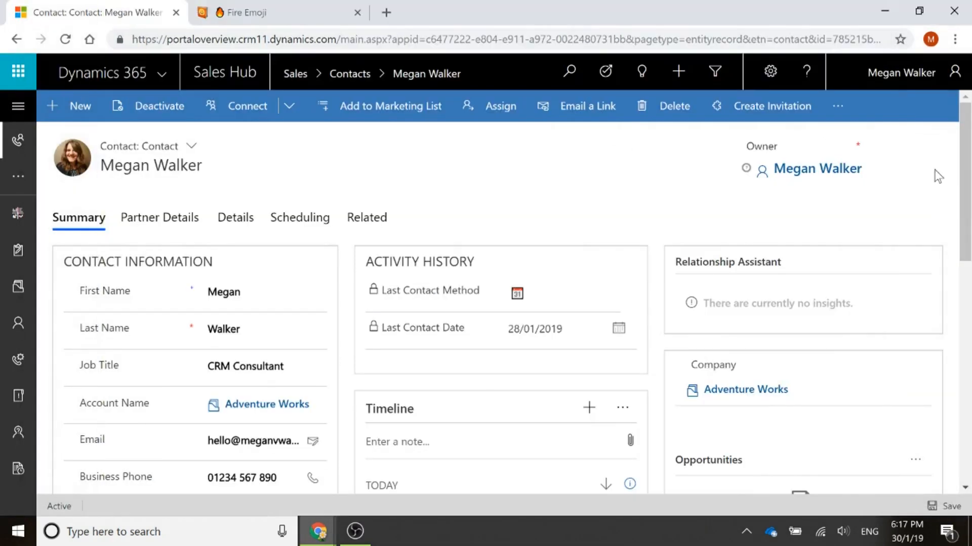
mouse_move(523, 448)
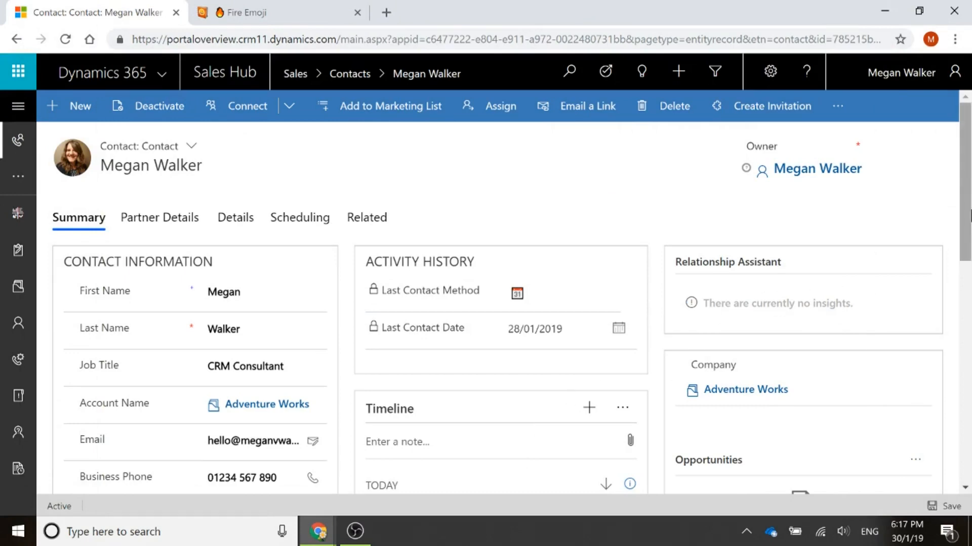
- List the activity types that can be added from the + button on Megan Walker's Timeline
scroll("down", 3)
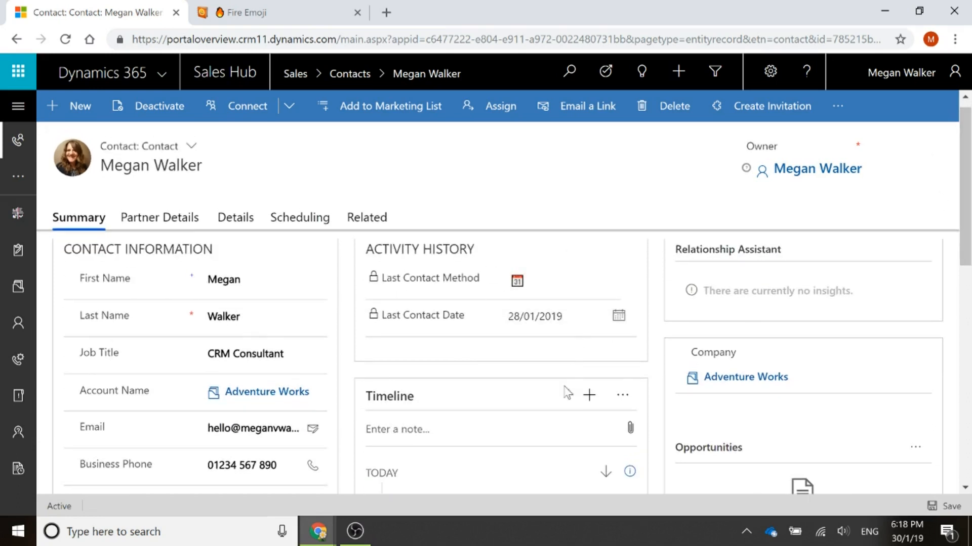
left_click(589, 396)
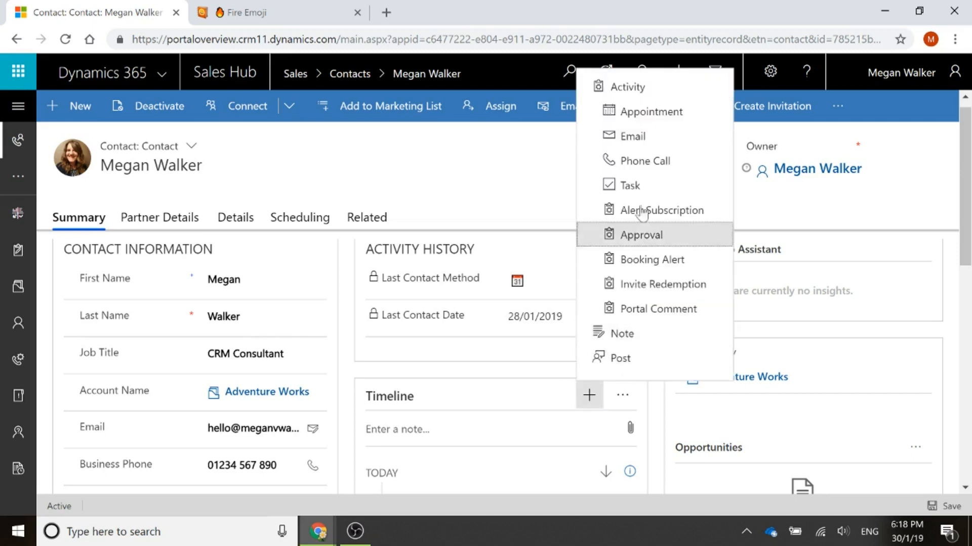
- Save a 'Follow up call' phone call described 'Great call, great feedback' and show its timeline actions
left_click(644, 161)
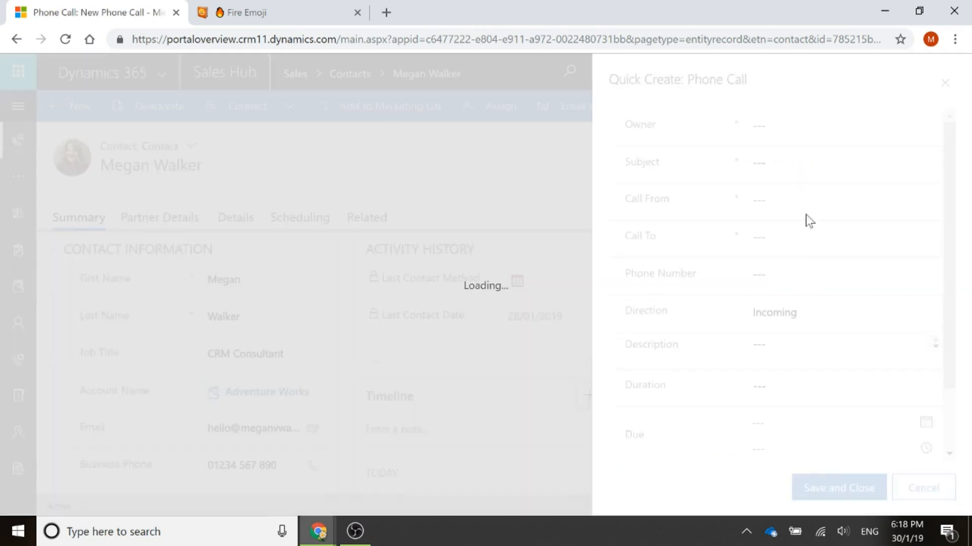
type("Follow up call")
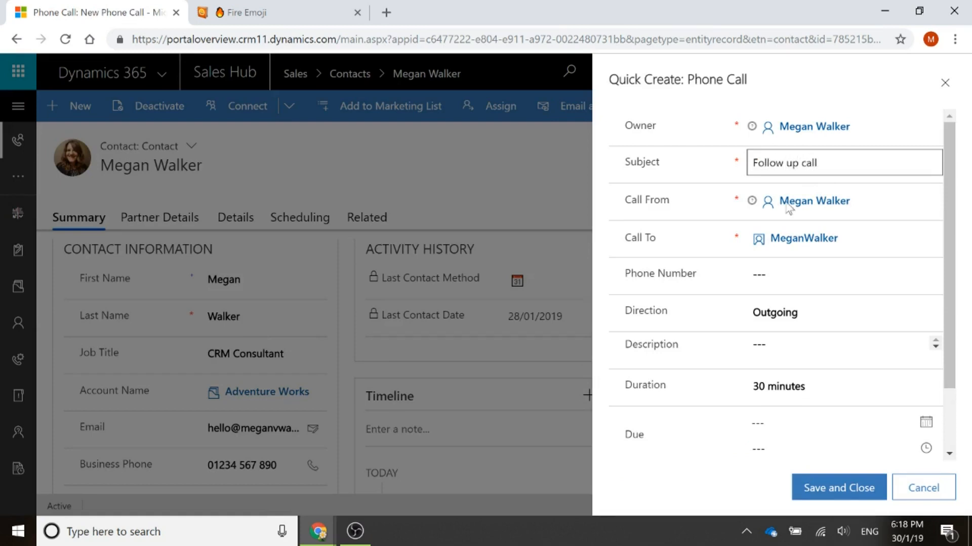
type("Grea")
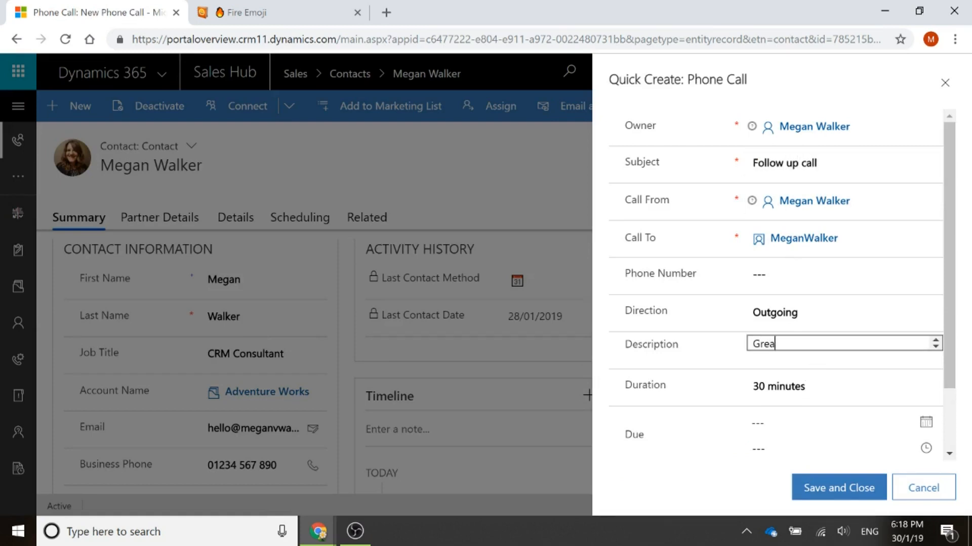
type("t call, grea")
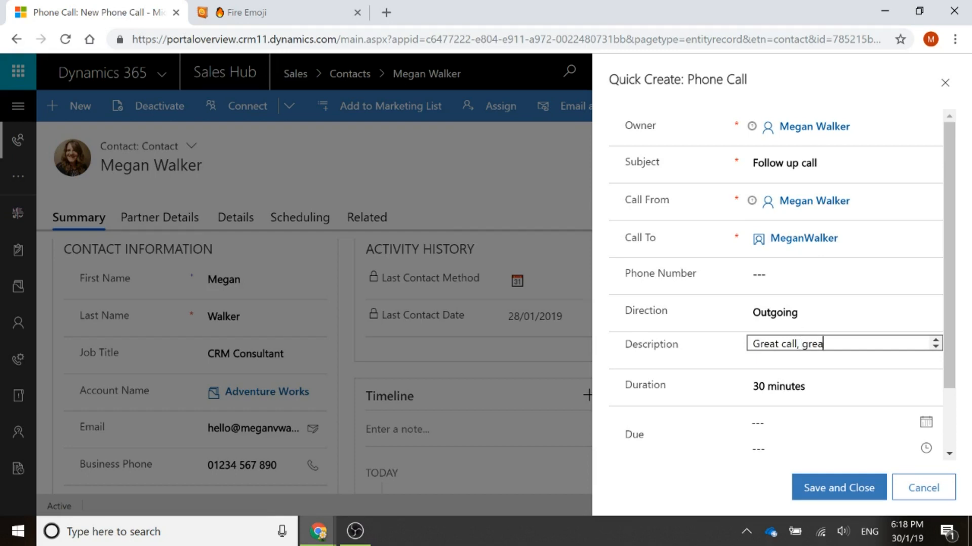
type("t feedback")
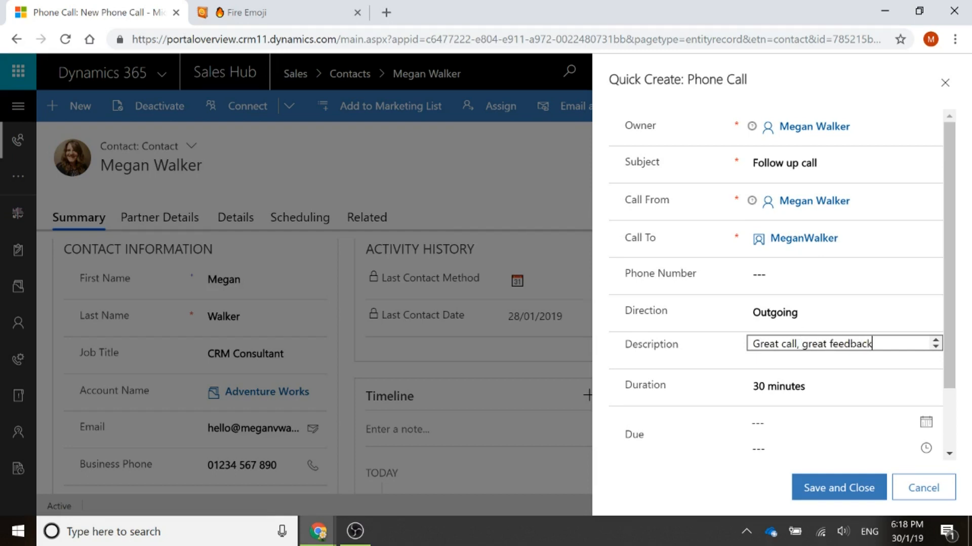
left_click(838, 488)
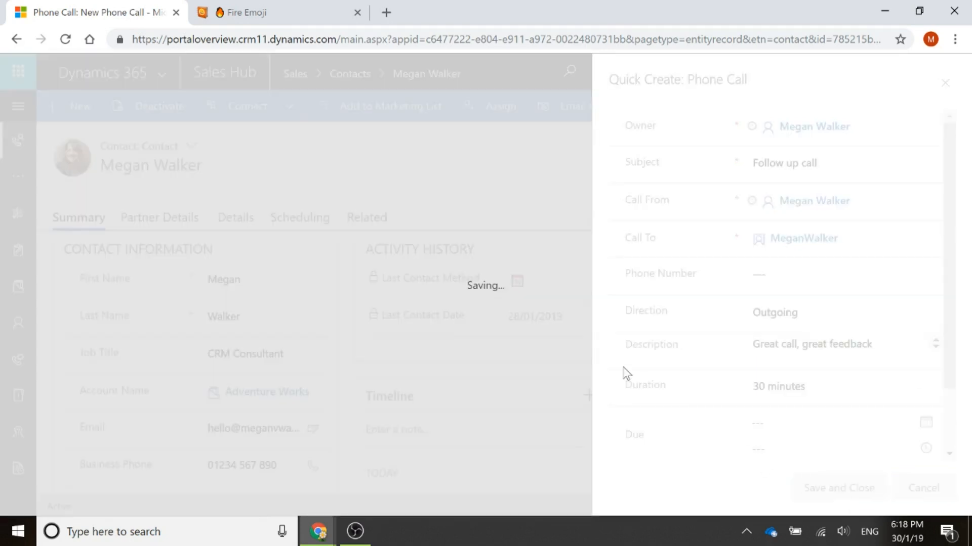
left_click(838, 488)
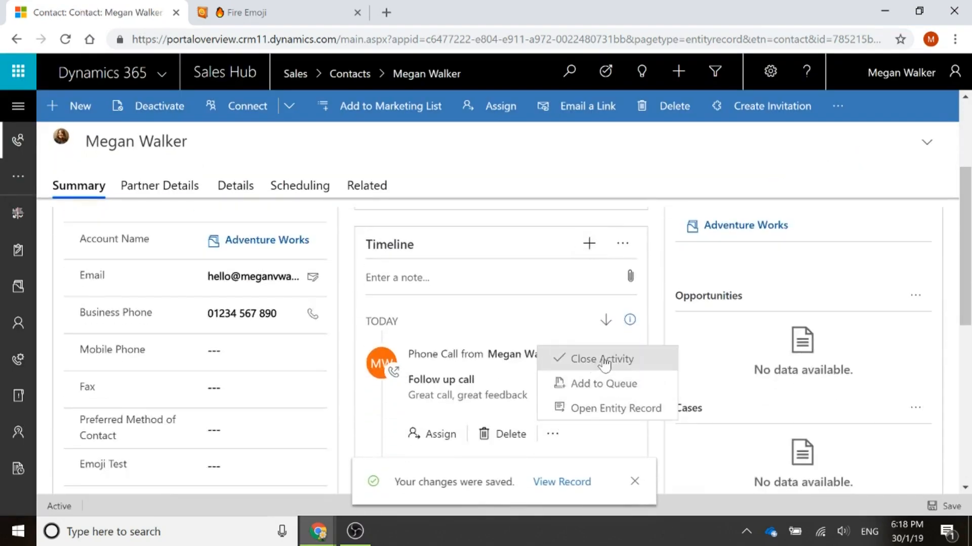
- Close the follow up call as completed so Last Contact Method shows a phone emoji, then list contact forms
left_click(599, 360)
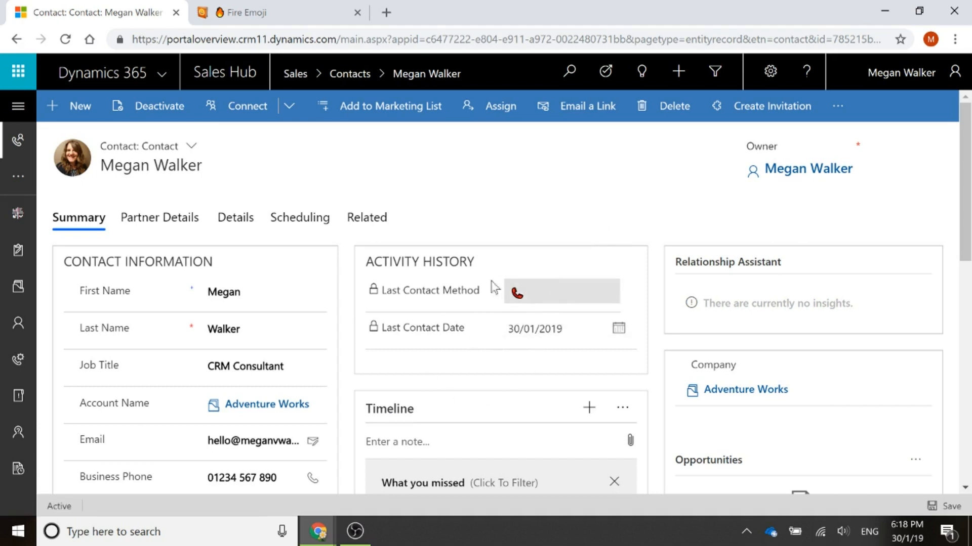
mouse_move(449, 297)
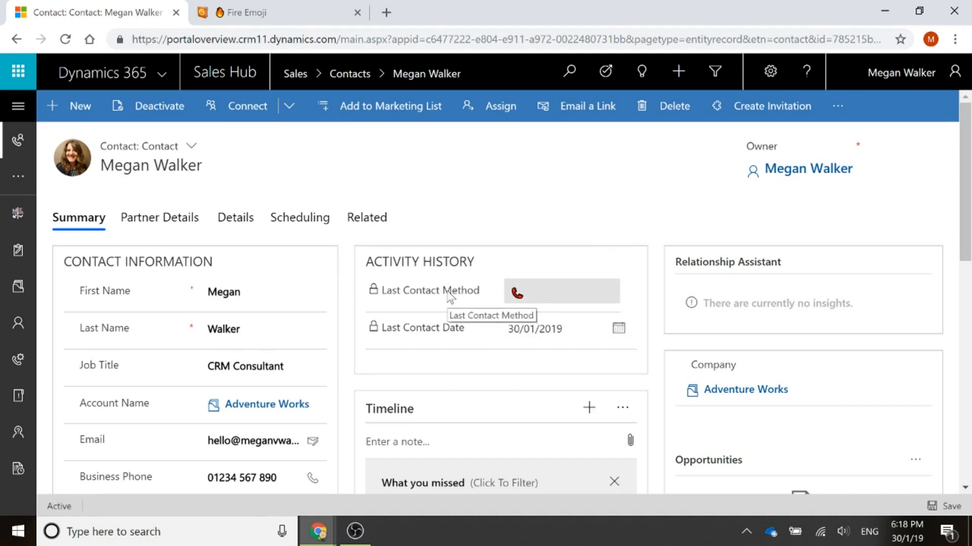
mouse_move(440, 288)
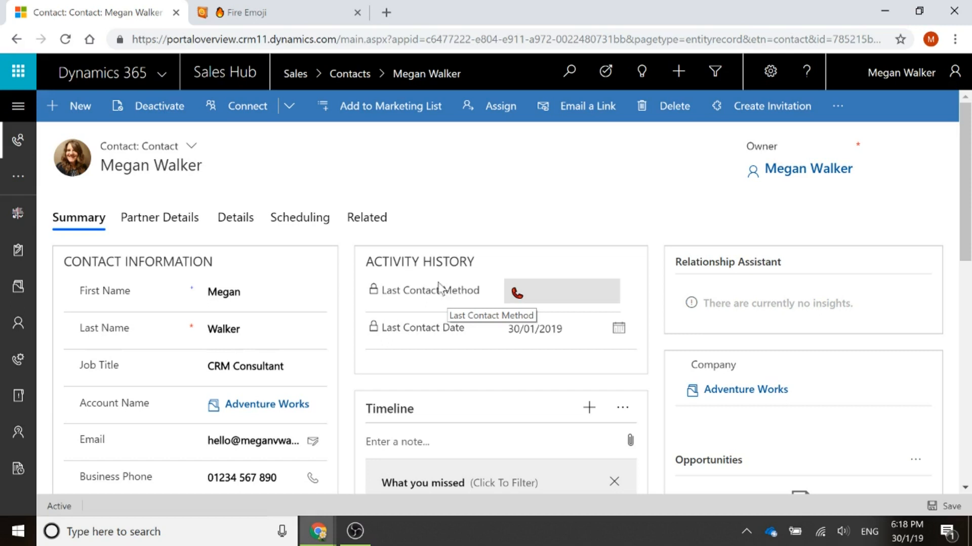
mouse_move(533, 395)
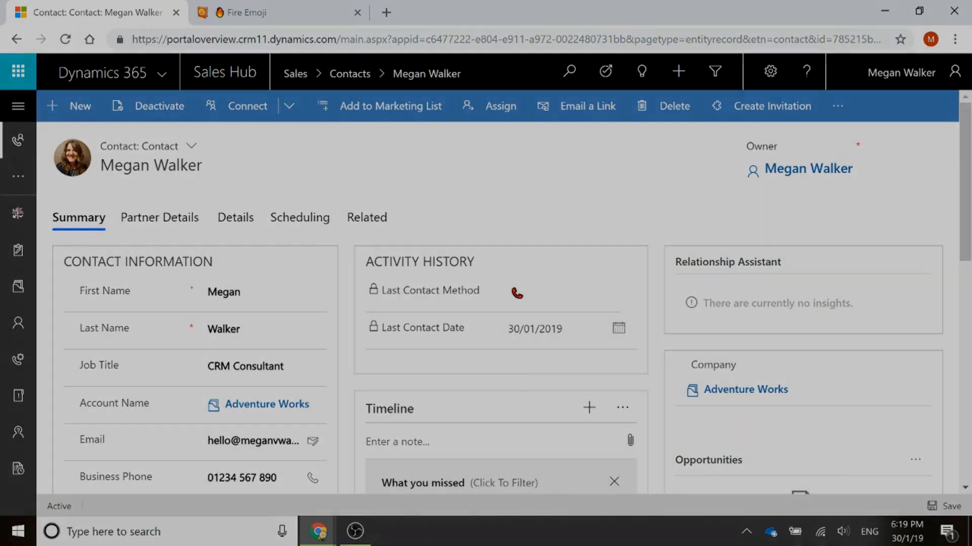
left_click(192, 145)
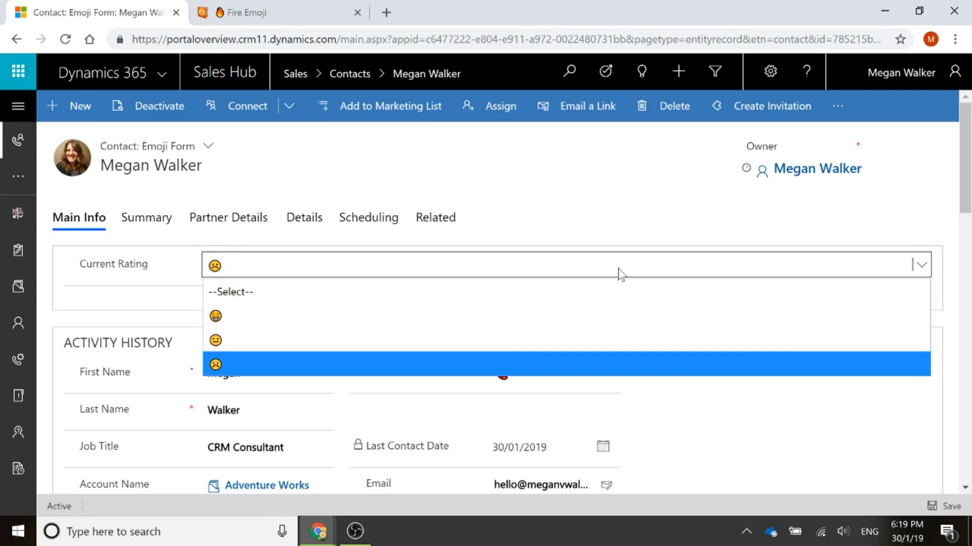
mouse_move(215, 315)
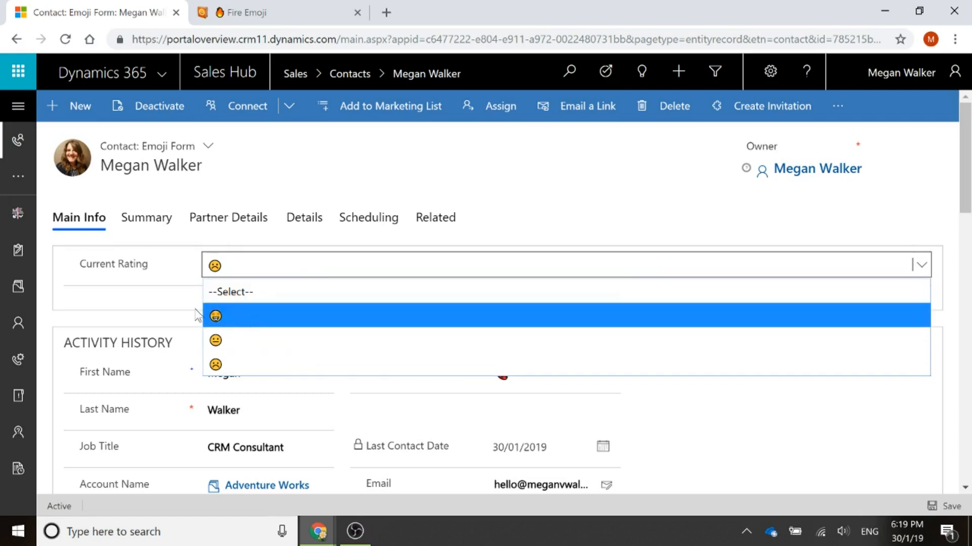
mouse_move(230, 324)
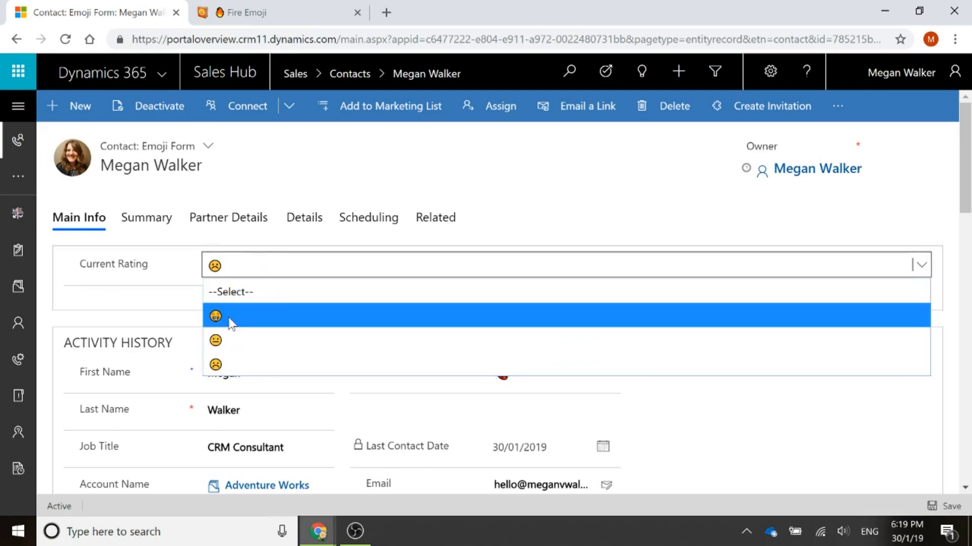
left_click(214, 316)
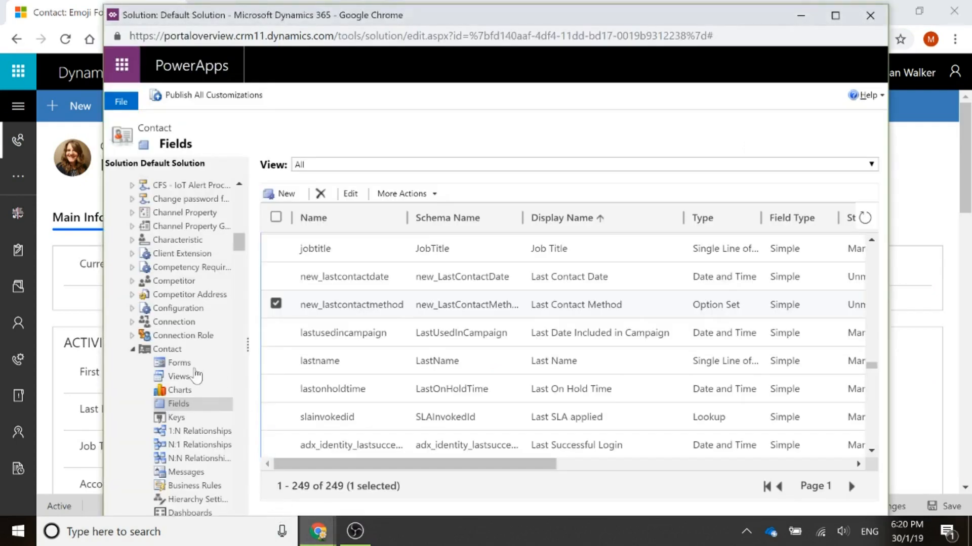
- Sort the Contact entity's forms by name and open Emoji Form in the form editor
left_click(180, 363)
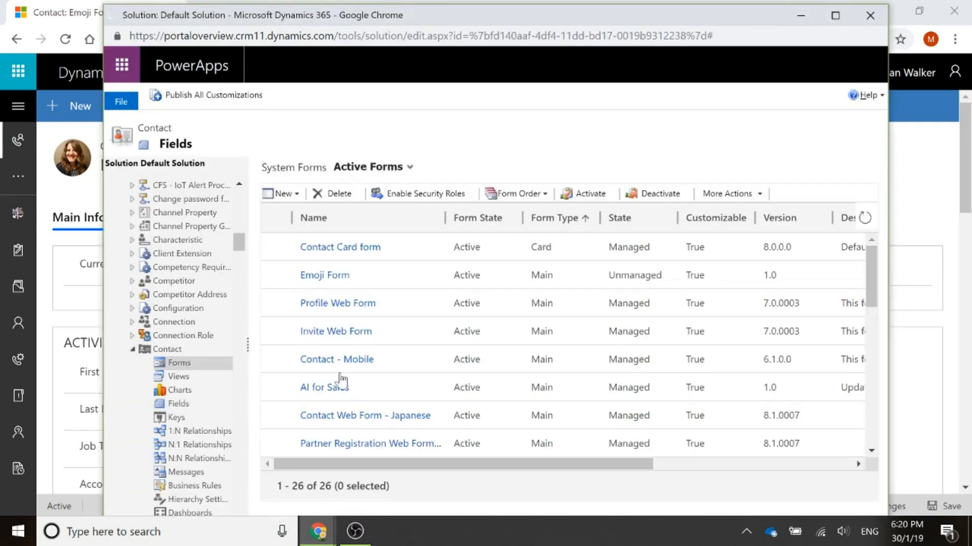
scroll("down", 3)
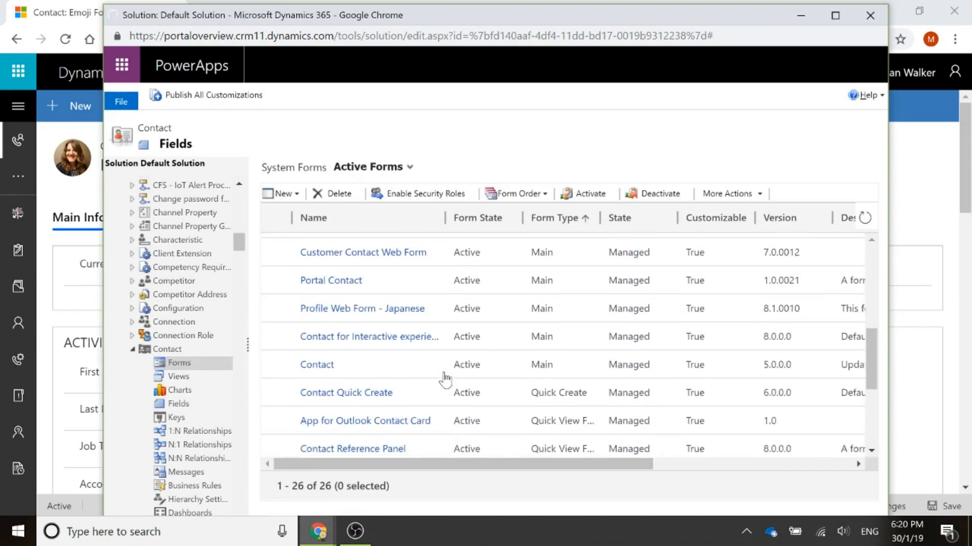
scroll("down", 3)
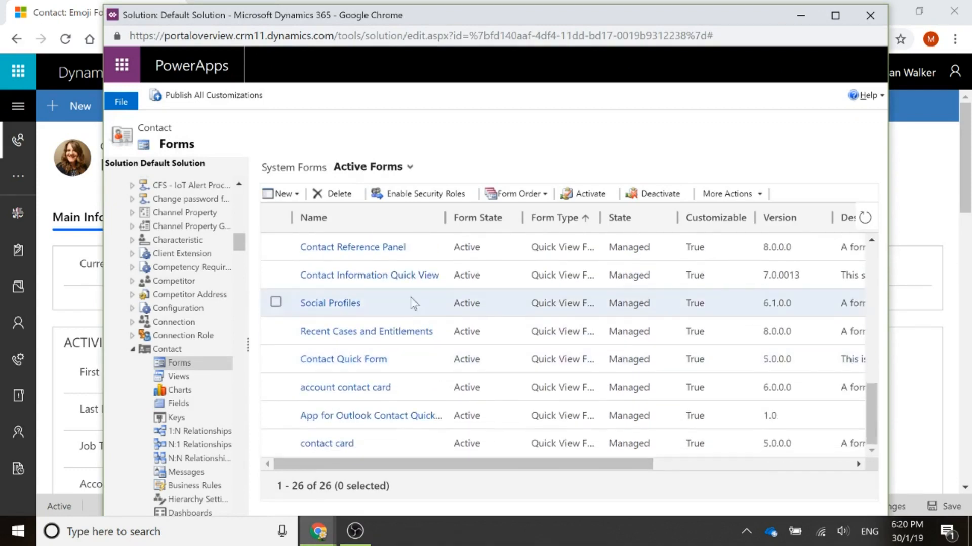
left_click(314, 218)
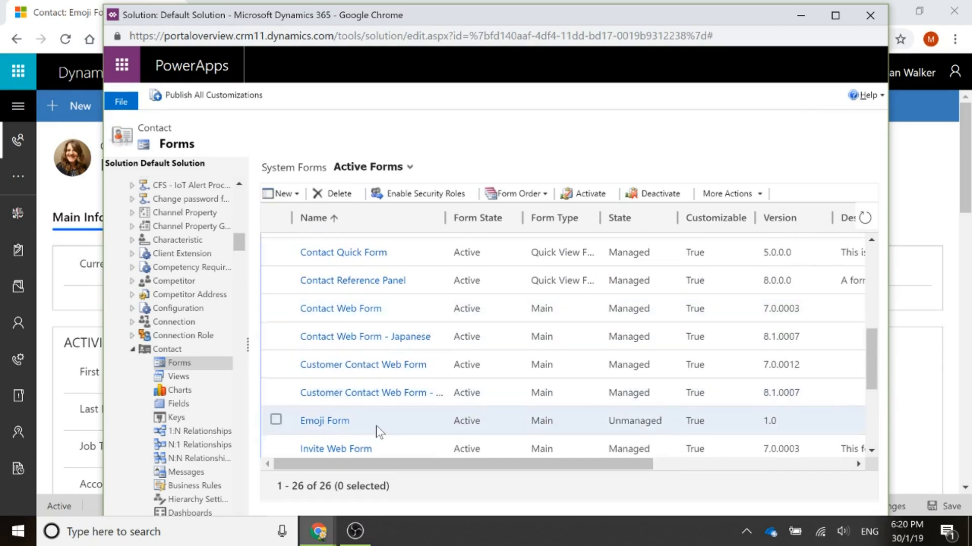
double_click(324, 421)
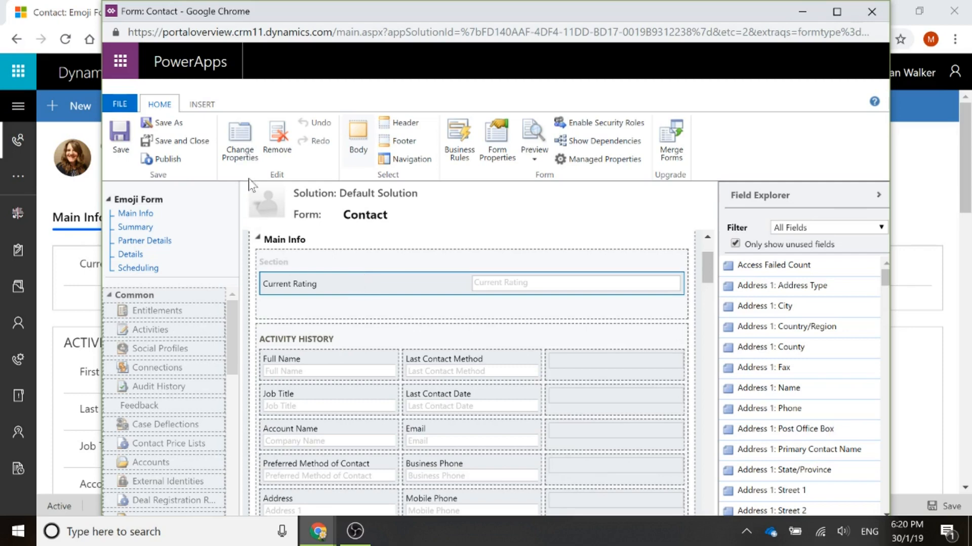
- Add the Option Set custom control to the Current Rating field's controls
left_click(239, 140)
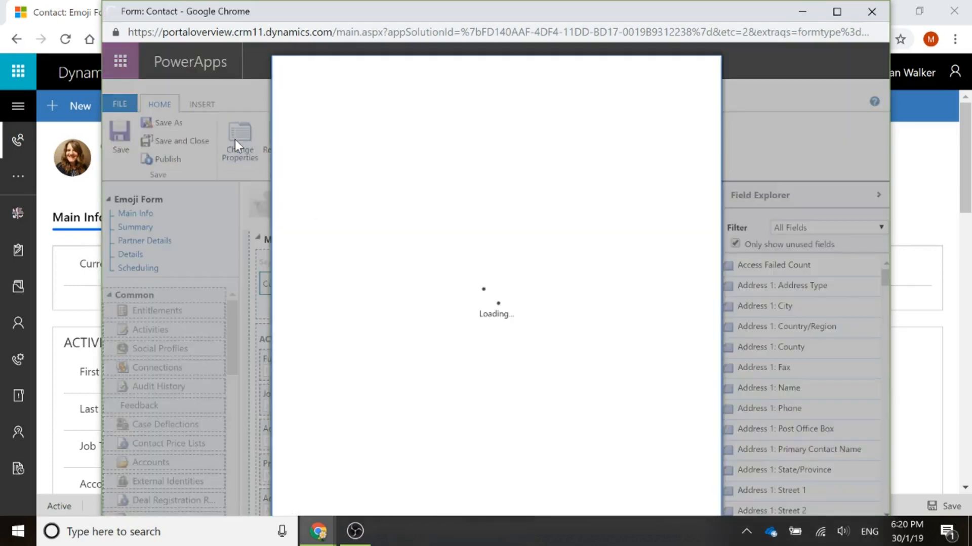
left_click(238, 142)
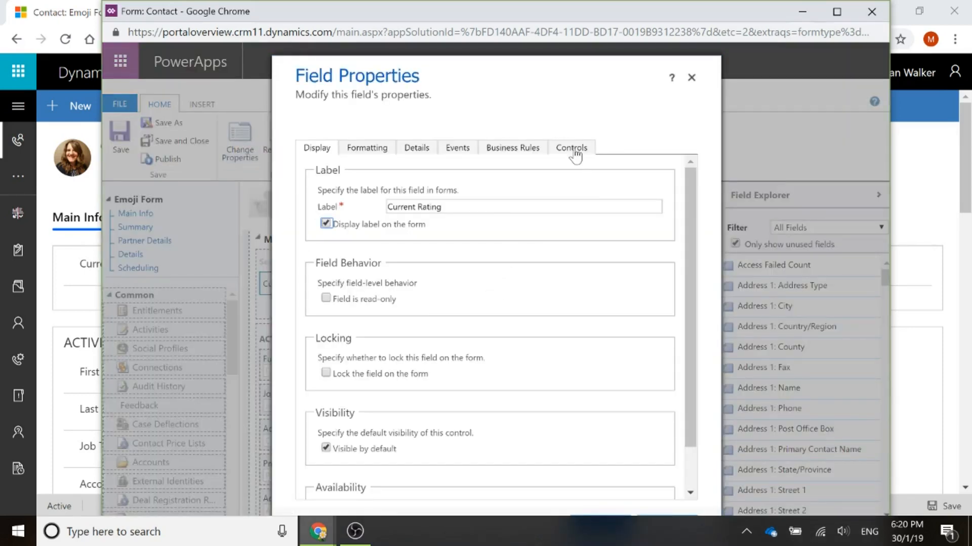
left_click(569, 148)
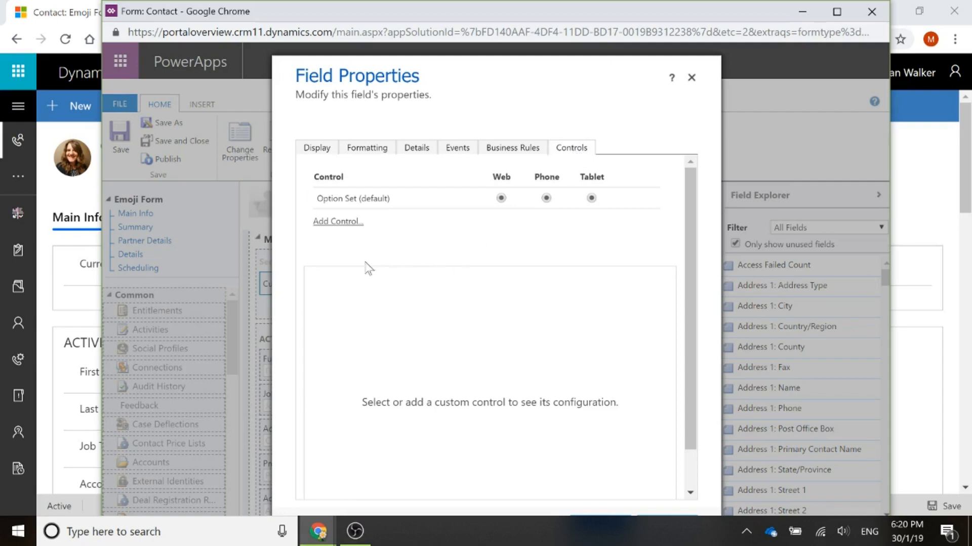
left_click(338, 222)
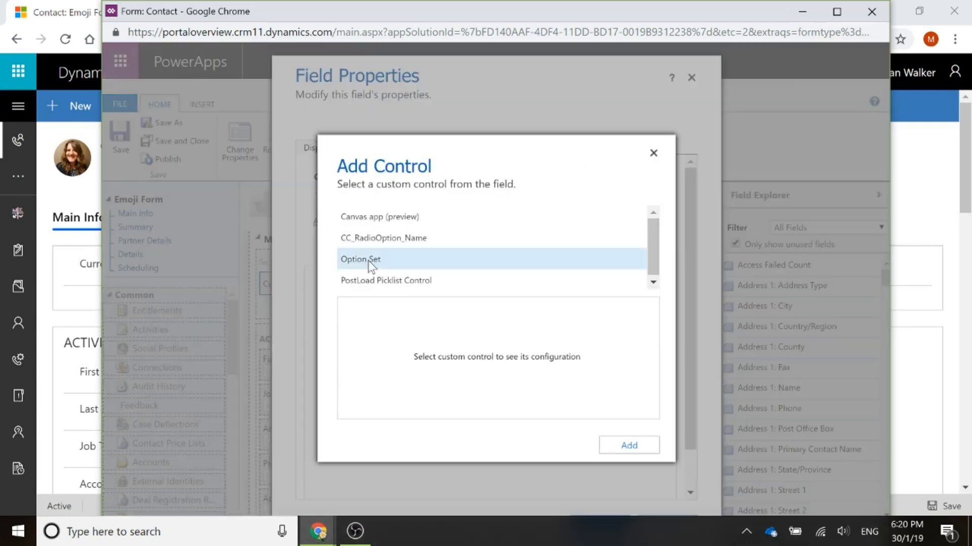
left_click(359, 259)
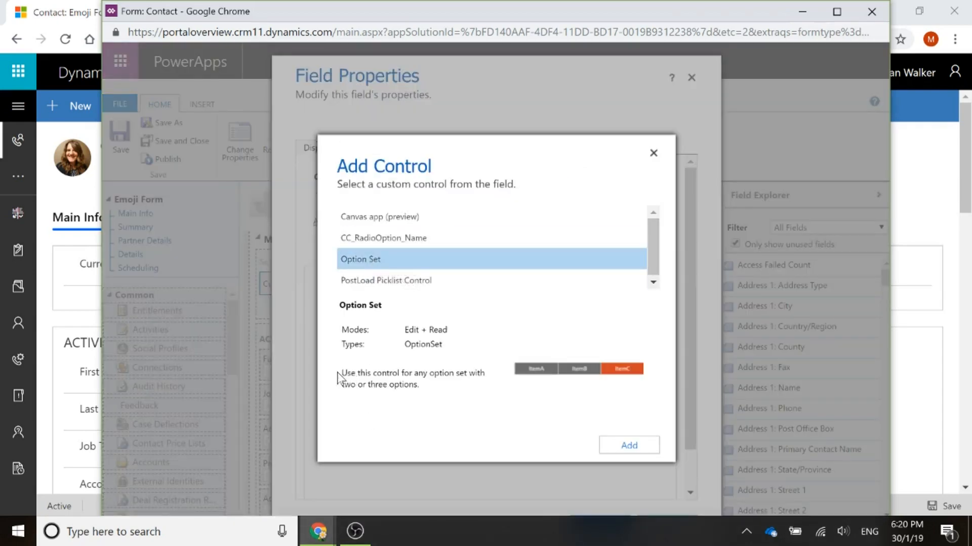
mouse_move(402, 399)
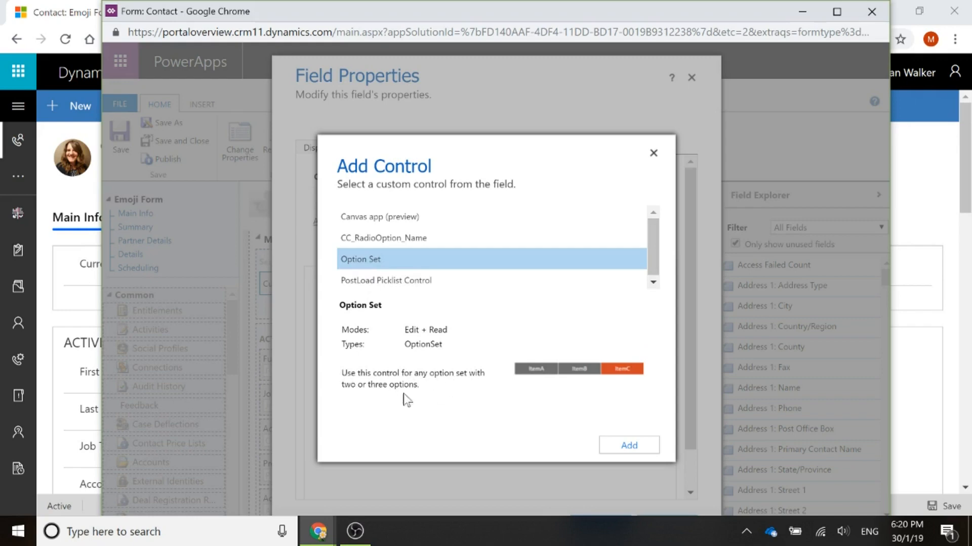
mouse_move(492, 395)
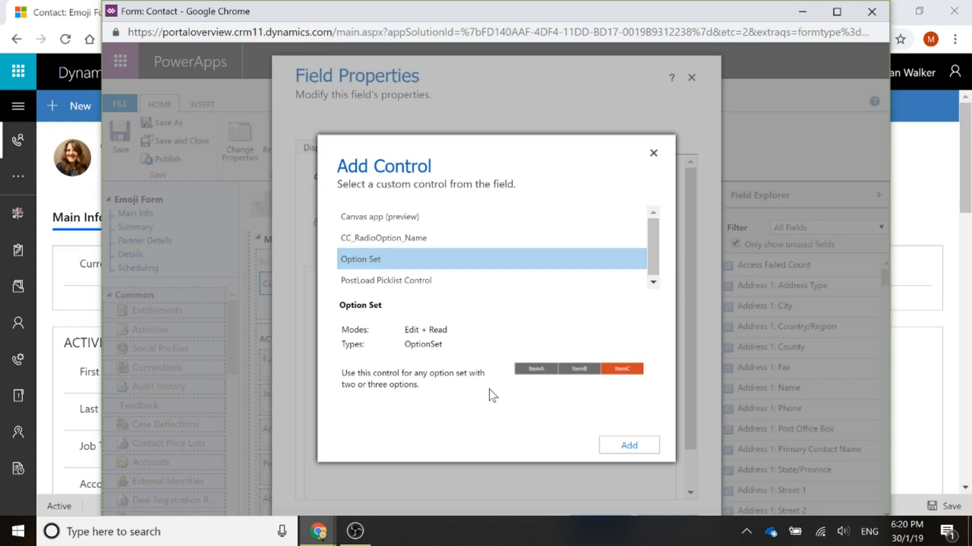
mouse_move(633, 465)
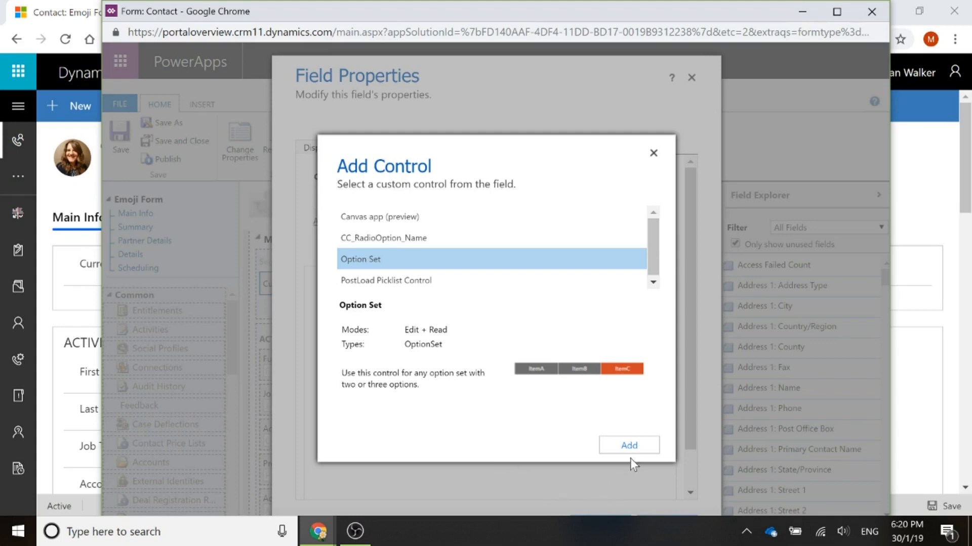
left_click(627, 445)
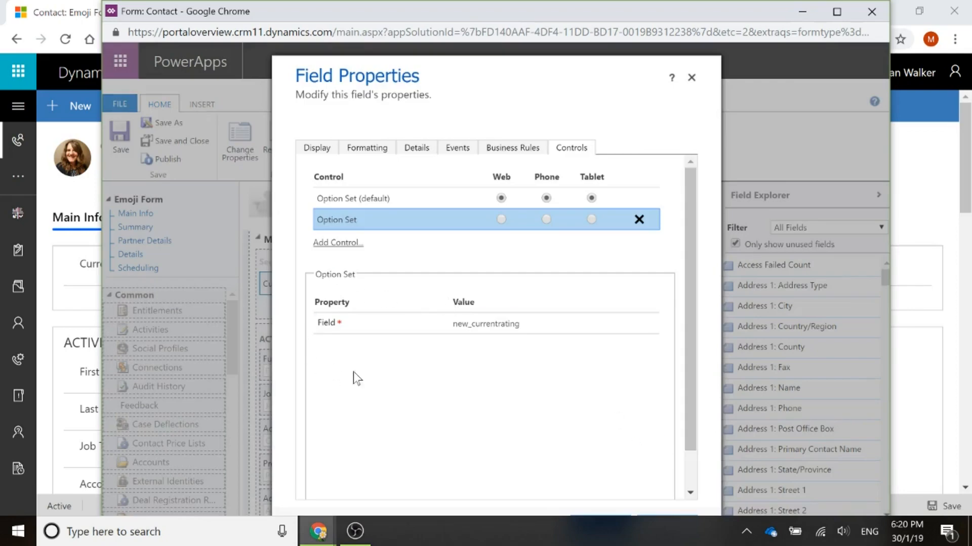
mouse_move(408, 433)
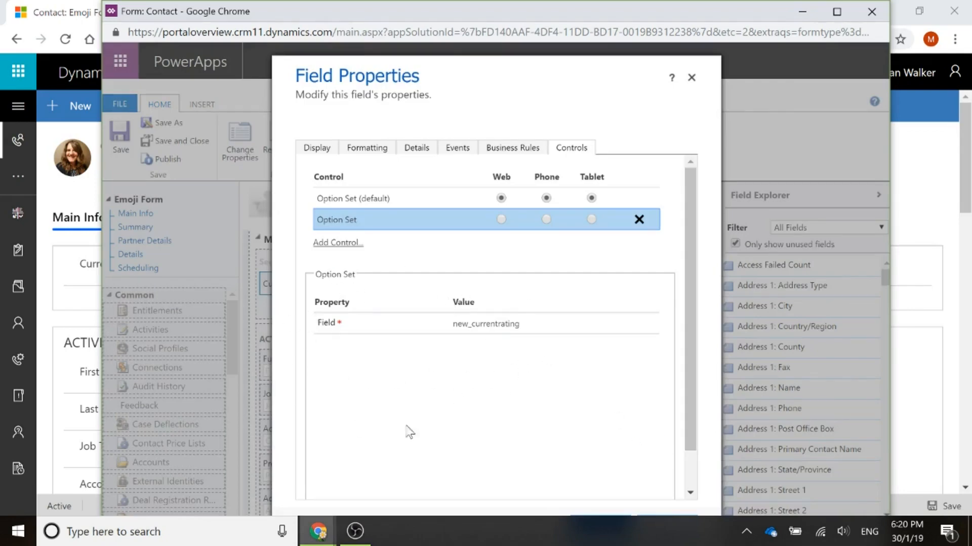
mouse_move(515, 408)
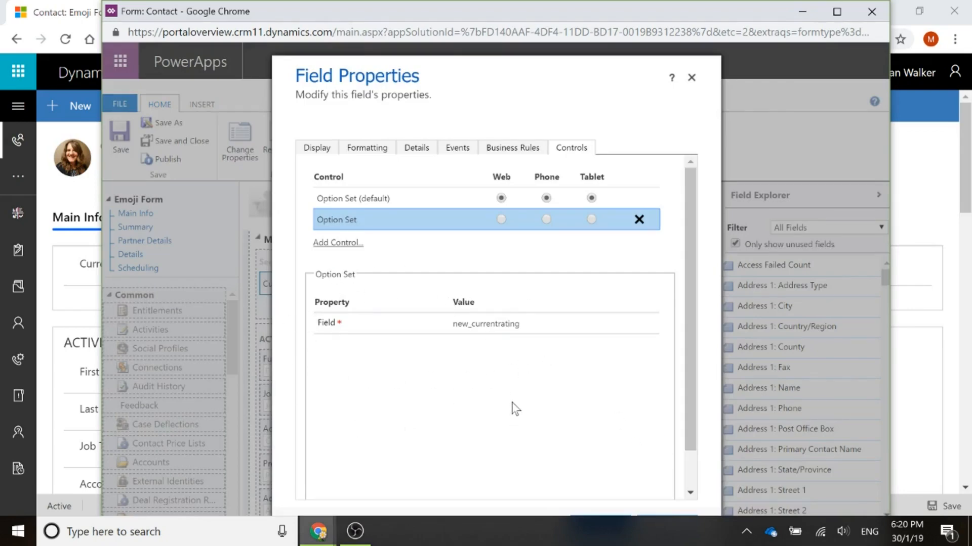
mouse_move(501, 219)
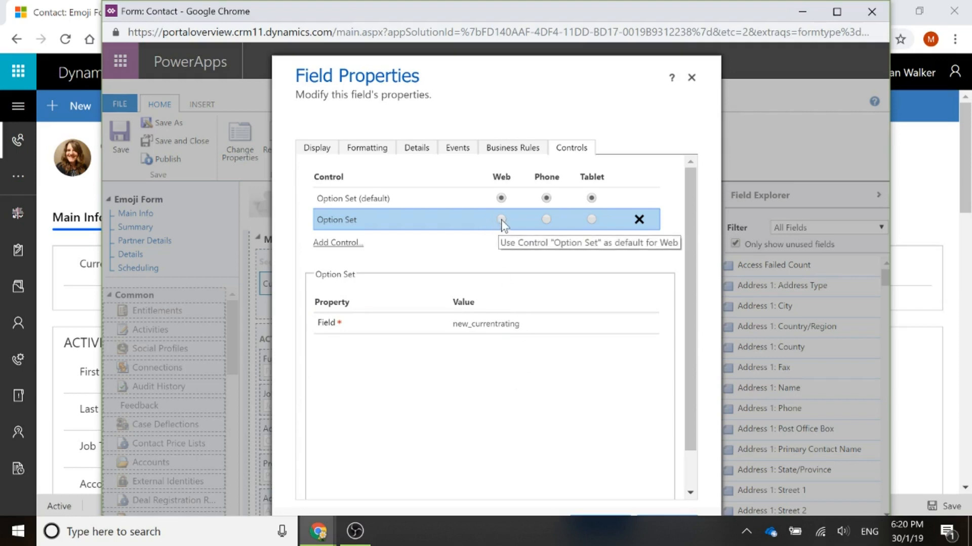
- Make the added Option Set control the web default and confirm the field properties
left_click(501, 219)
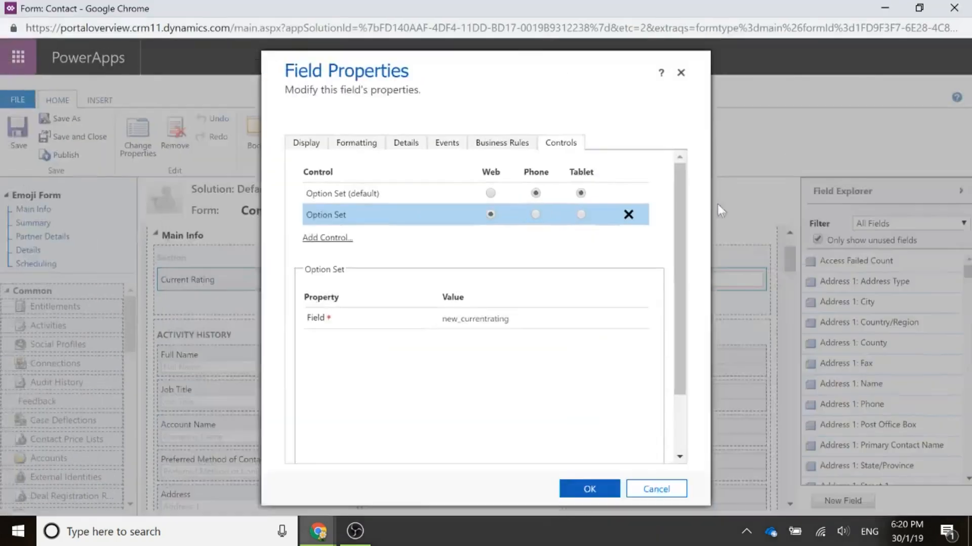
left_click(589, 489)
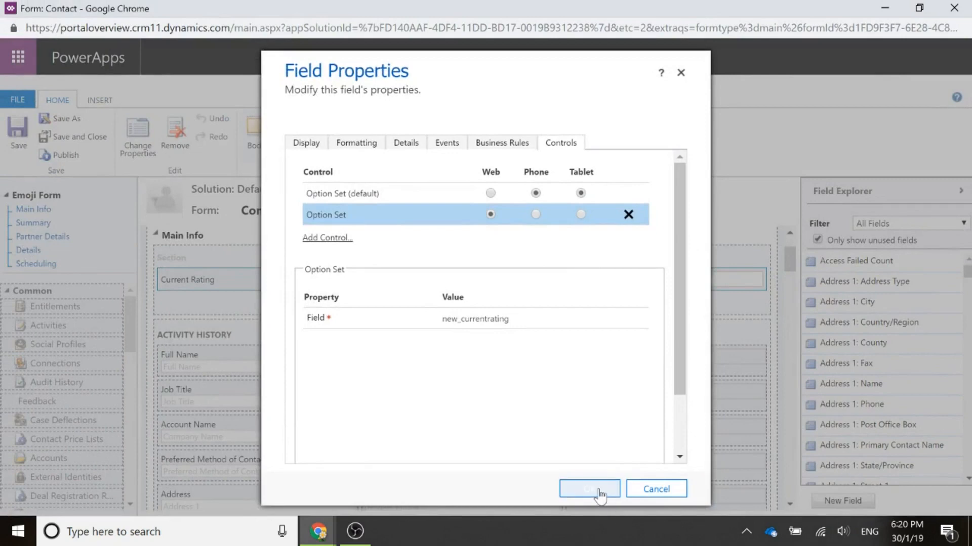
left_click(588, 489)
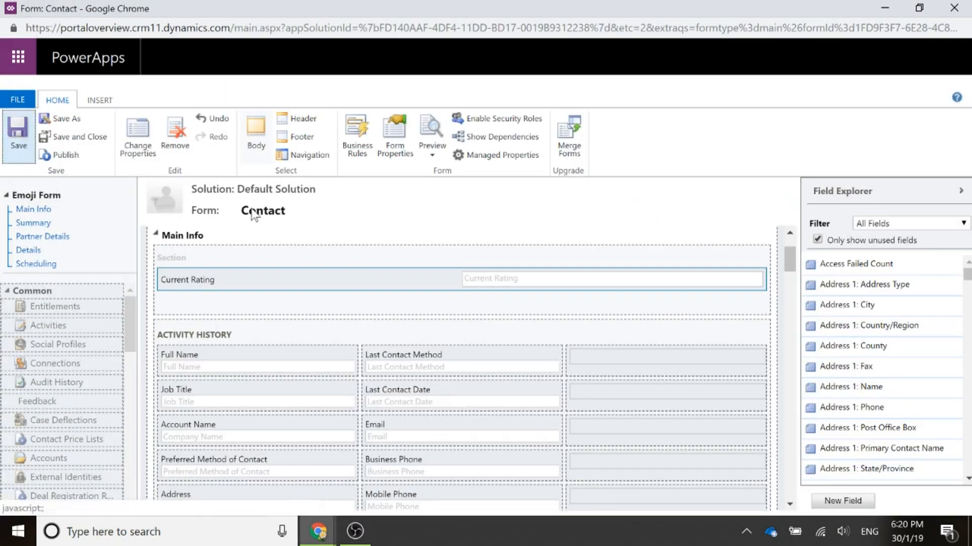
mouse_move(62, 155)
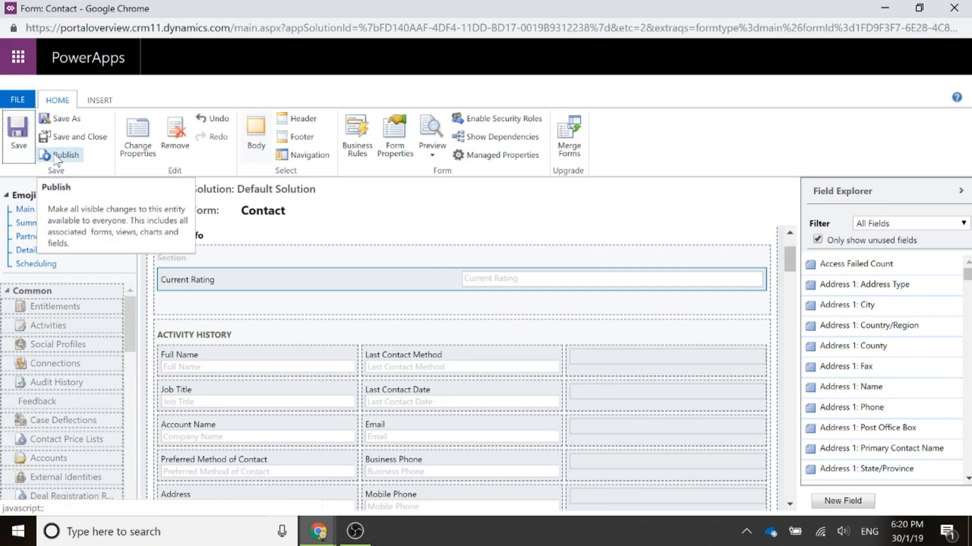
left_click(61, 155)
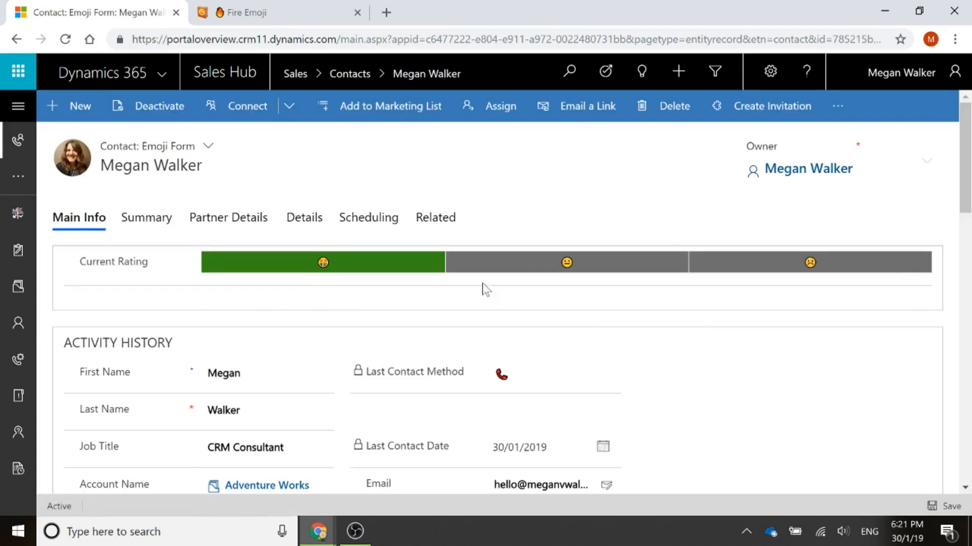
left_click(565, 262)
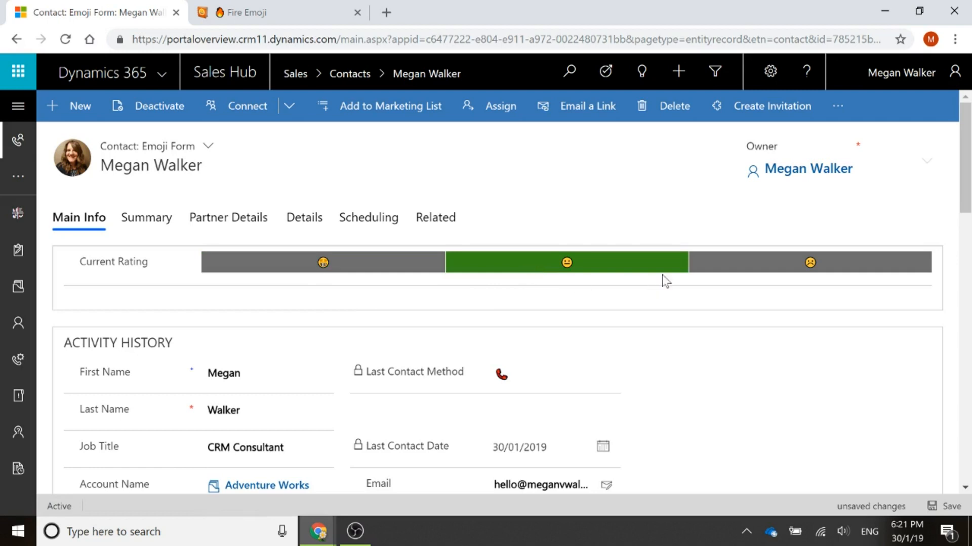
left_click(810, 262)
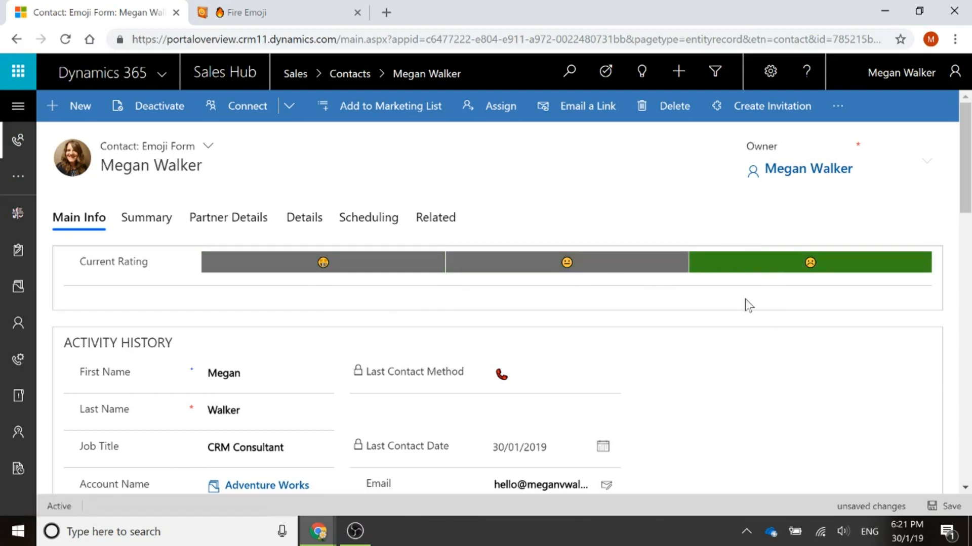
mouse_move(788, 306)
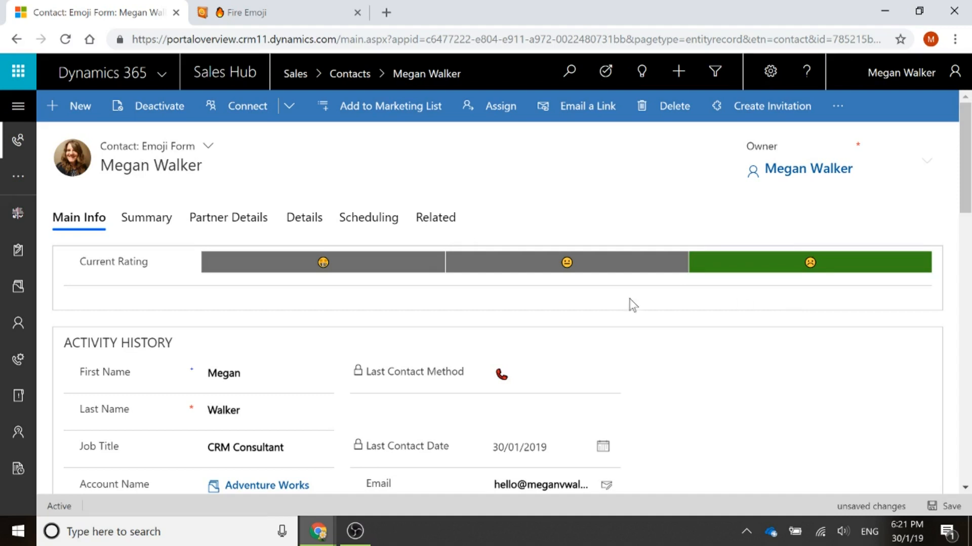
mouse_move(681, 294)
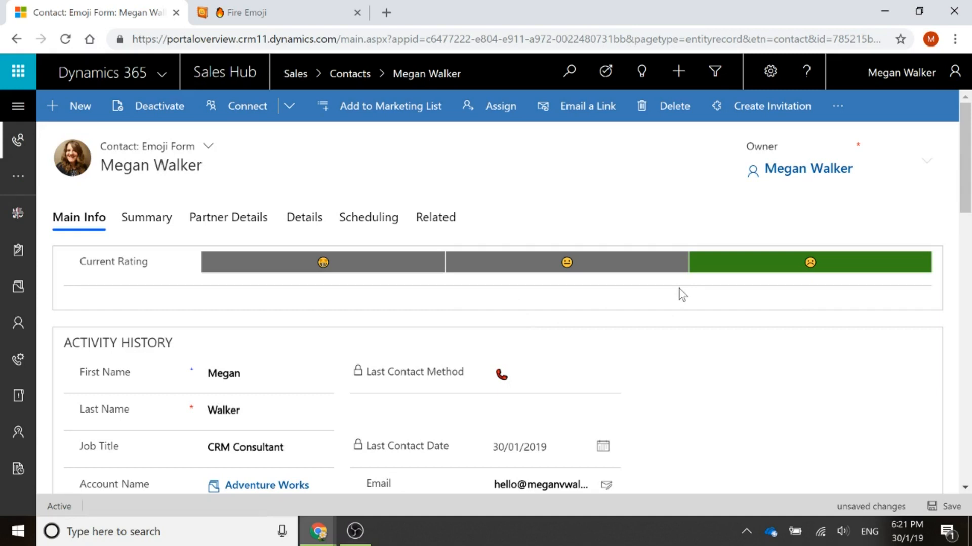
mouse_move(649, 303)
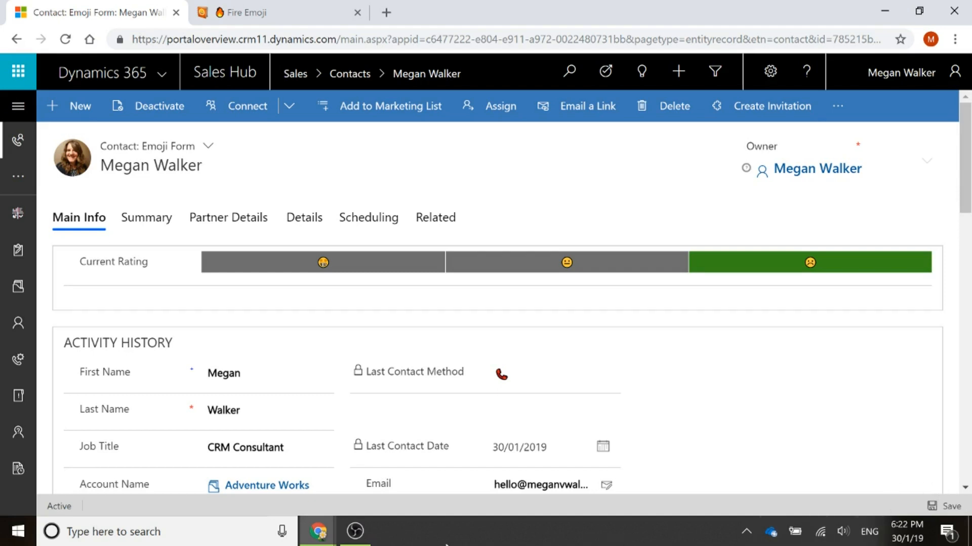
mouse_move(427, 521)
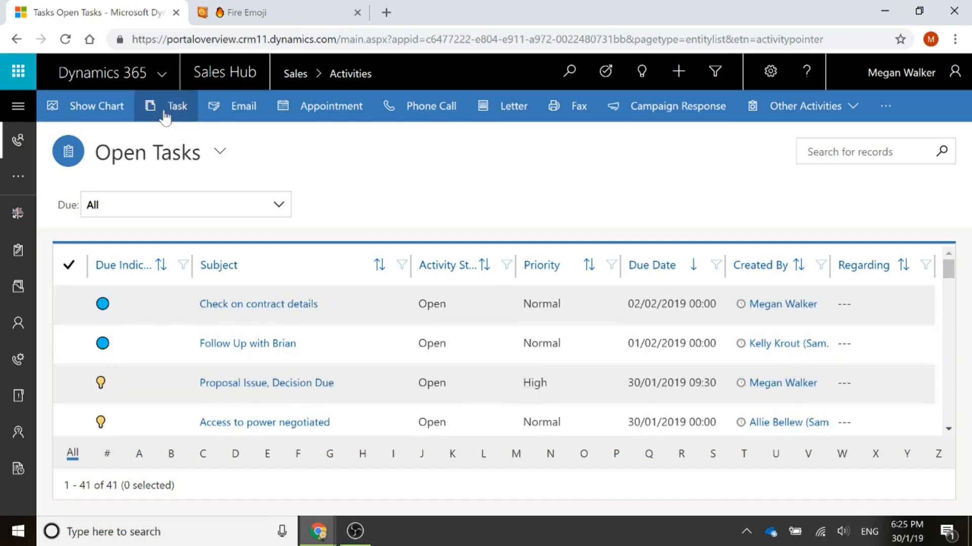
mouse_move(282, 192)
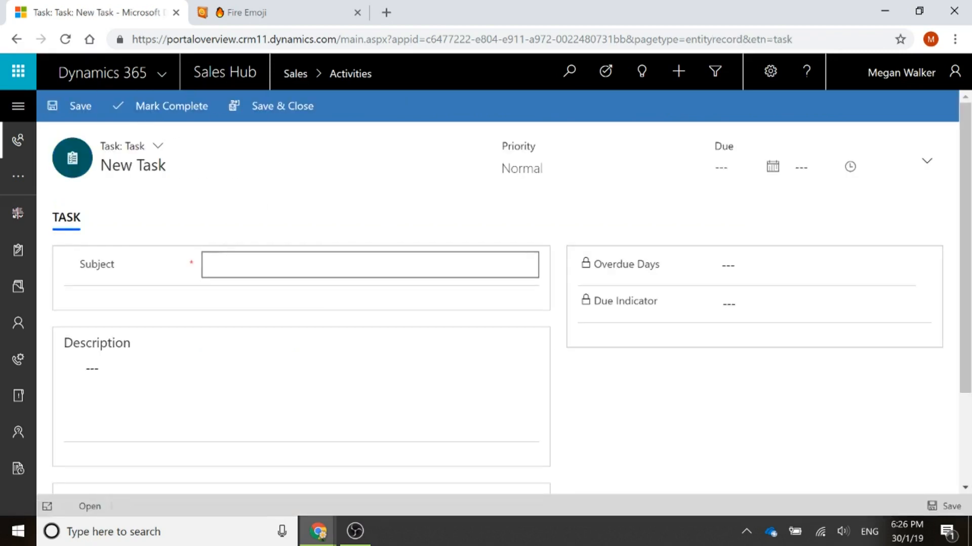
- Enter task subject 'Follow up', a description, and due date 05/02/2019
type("Follow up")
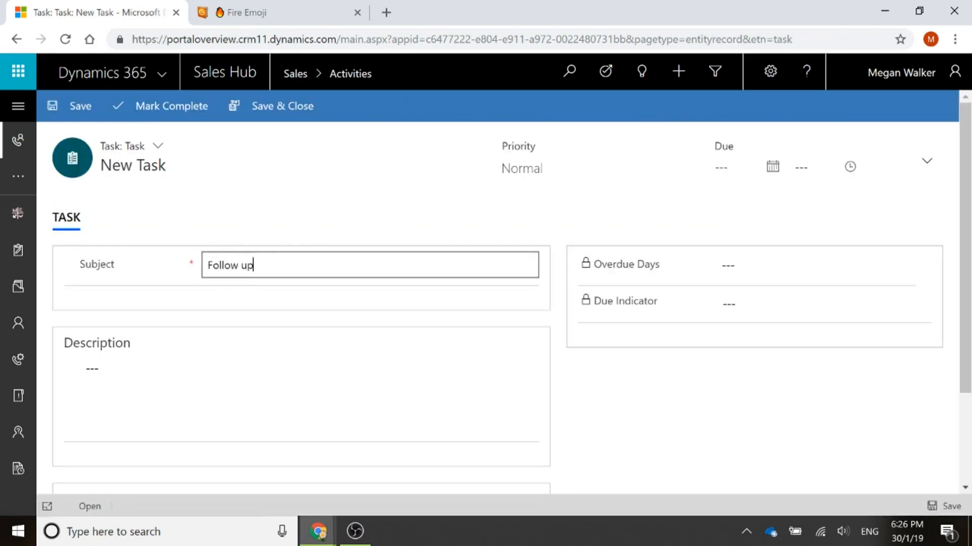
type("Need to follow up")
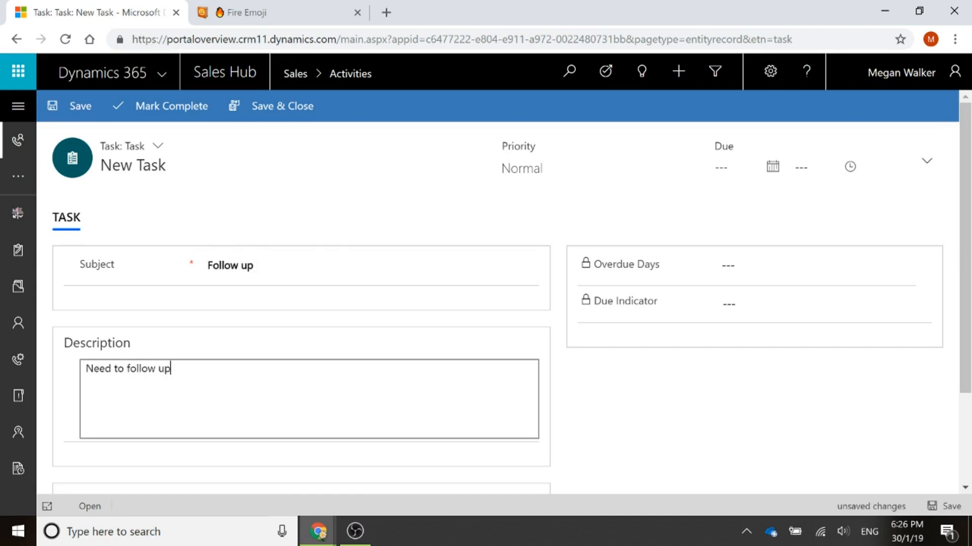
left_click(771, 167)
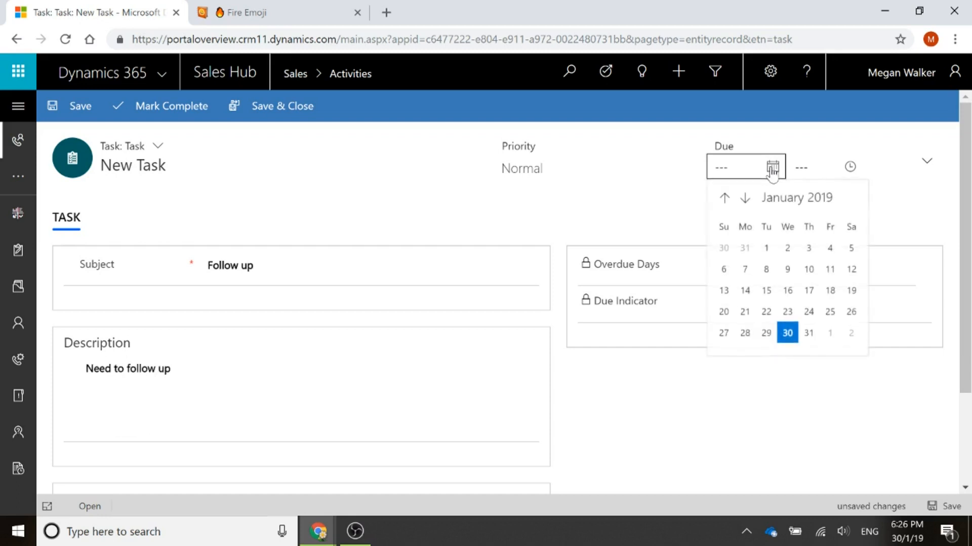
mouse_move(769, 213)
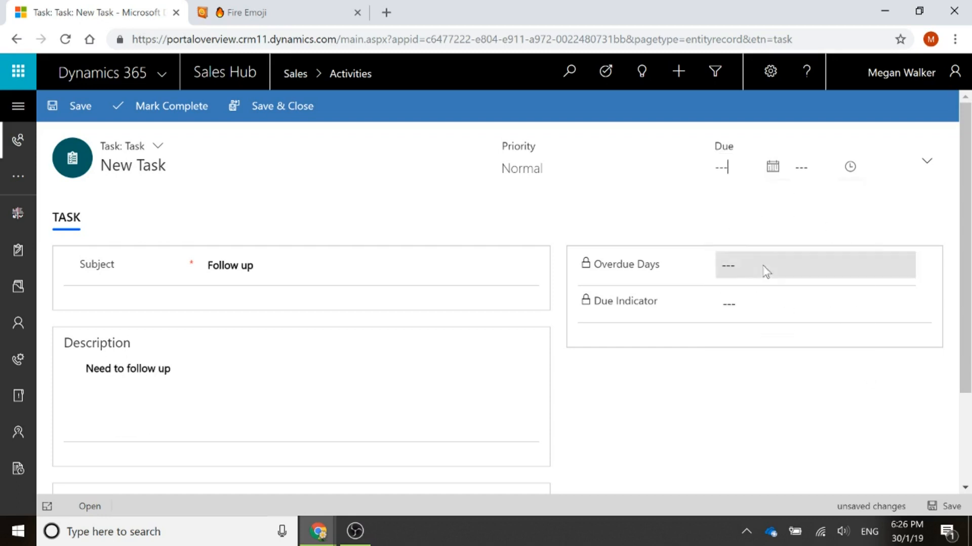
type("05/02/2019")
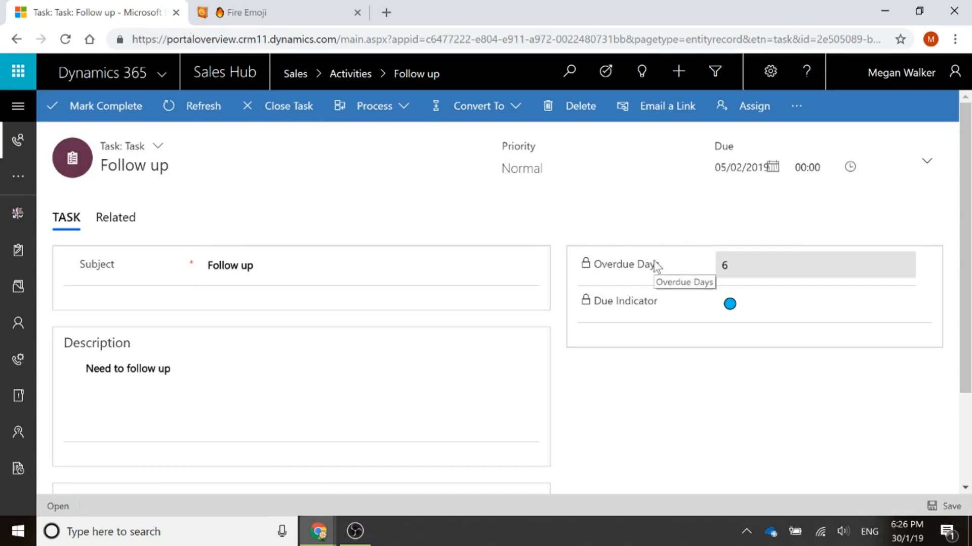
mouse_move(655, 270)
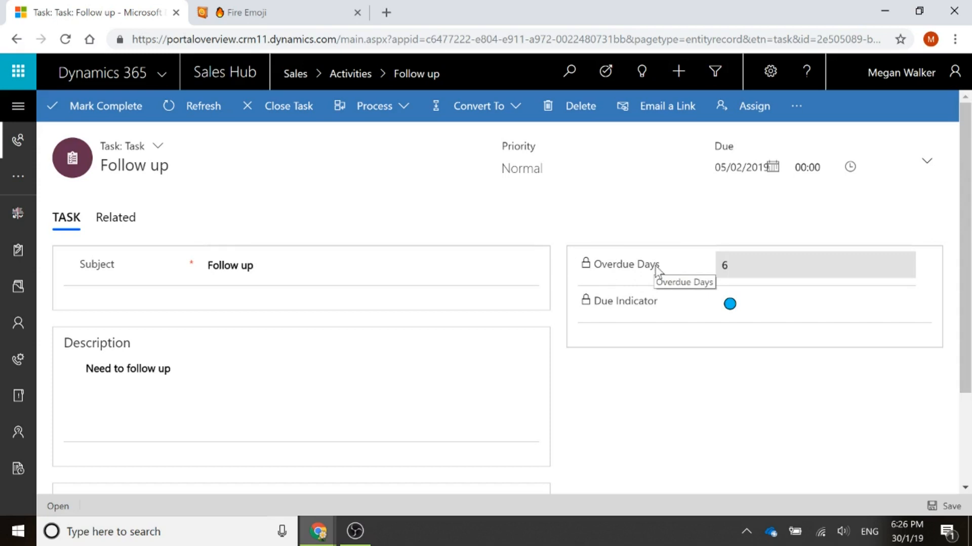
mouse_move(689, 403)
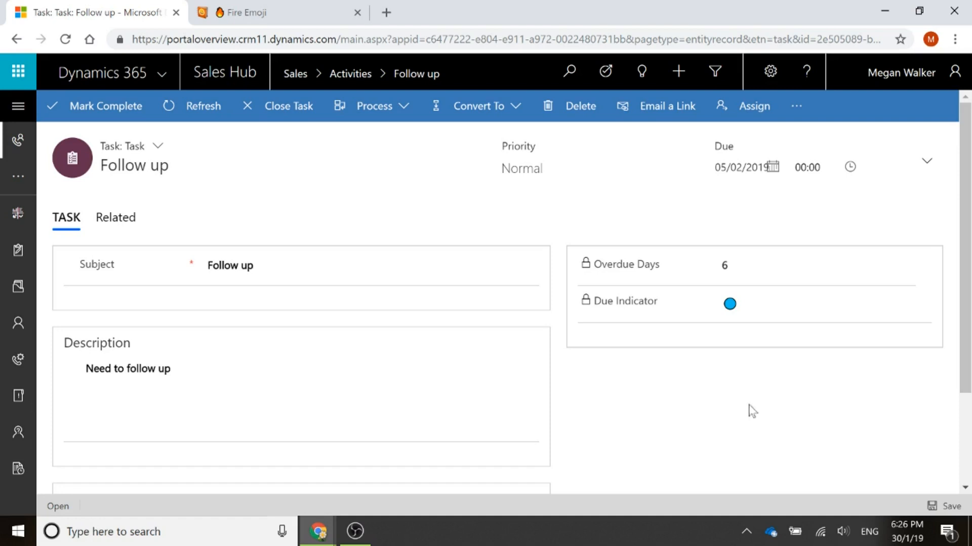
- Browse Open Tasks through Send list of printers to Complete Task with its alarm-clock indicator
left_click(18, 107)
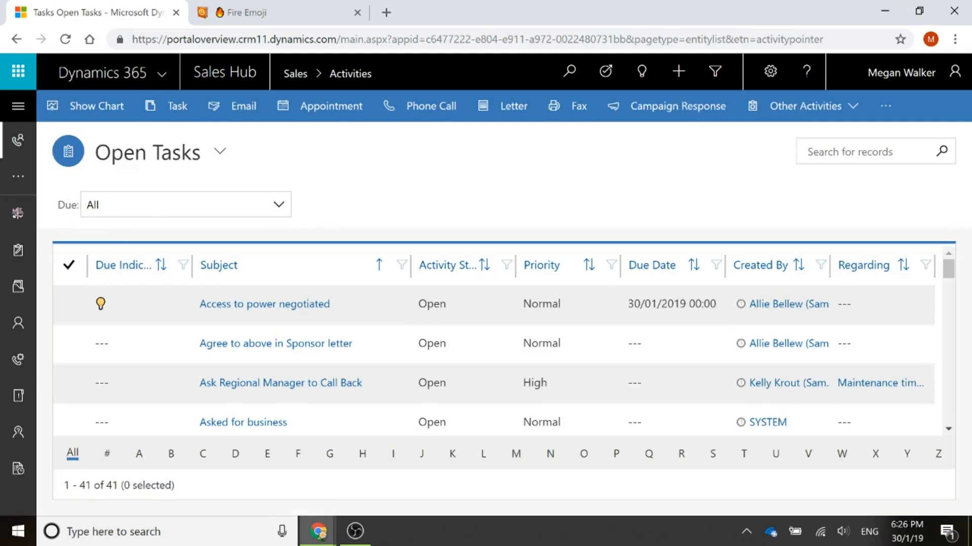
left_click(124, 264)
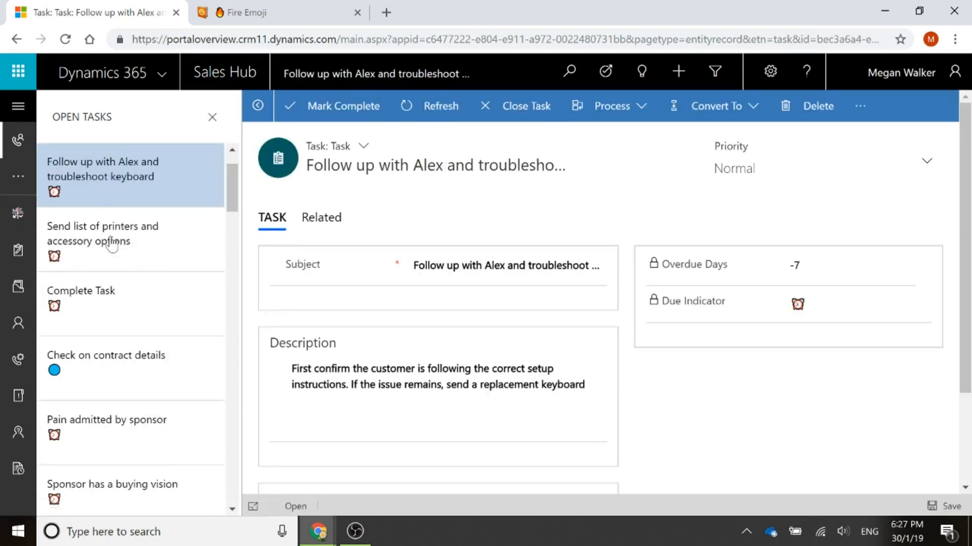
left_click(103, 233)
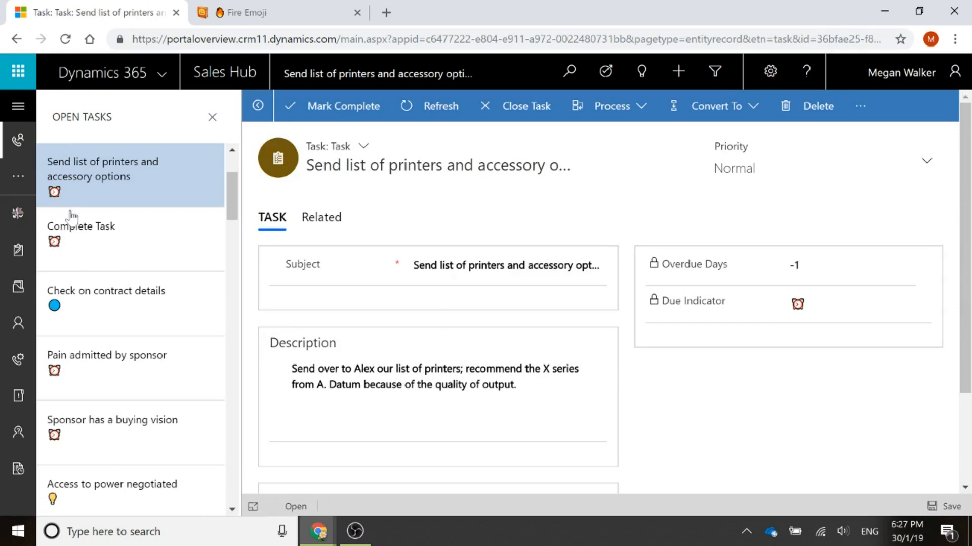
left_click(81, 232)
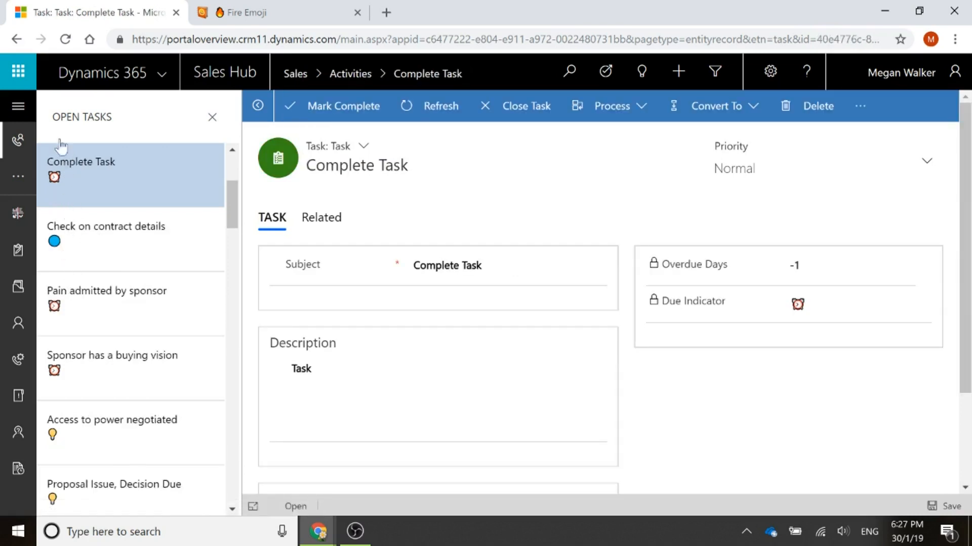
mouse_move(107, 297)
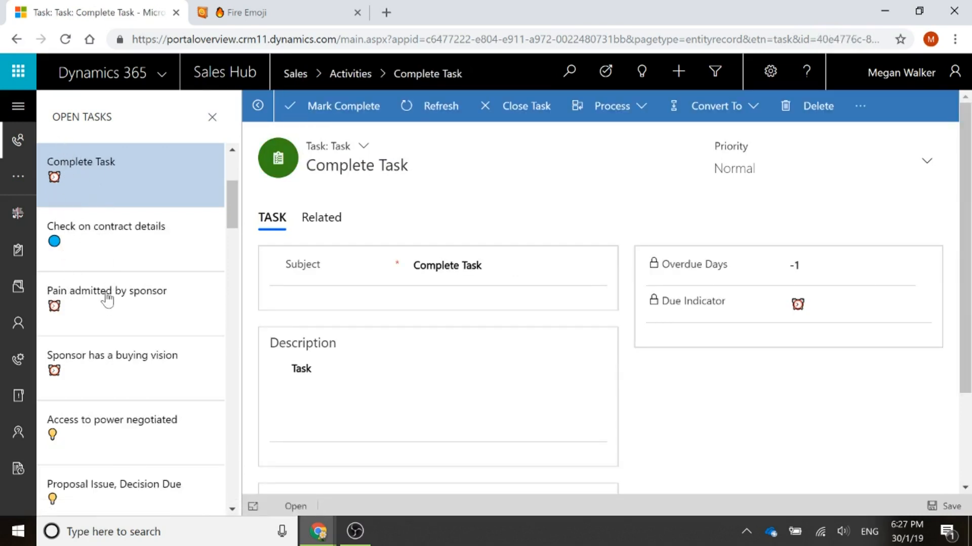
mouse_move(826, 297)
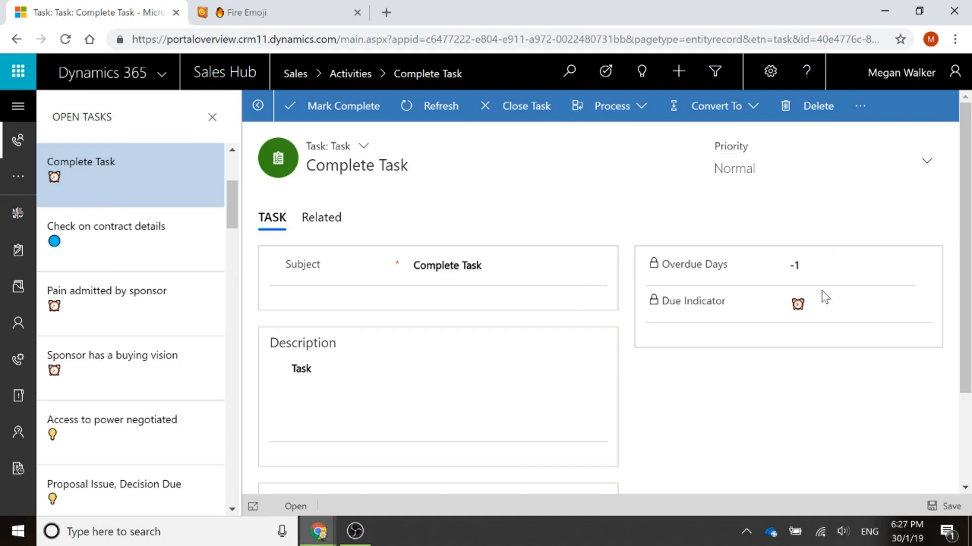